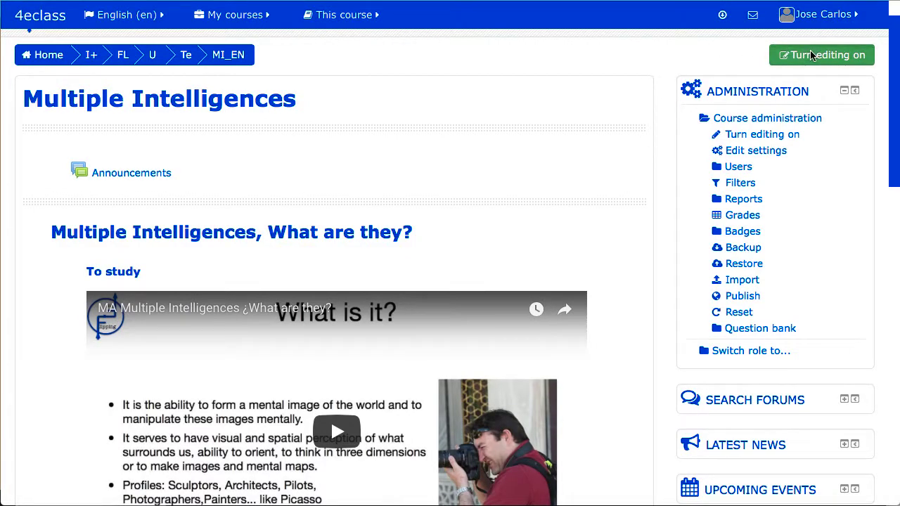
Turn on editing mode in the course and scroll down the page
left_click(821, 55)
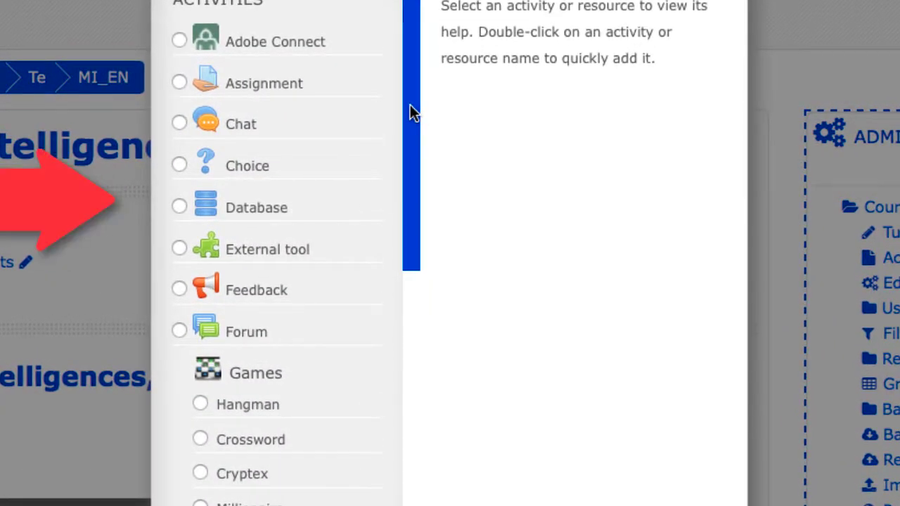
scroll("down", 3)
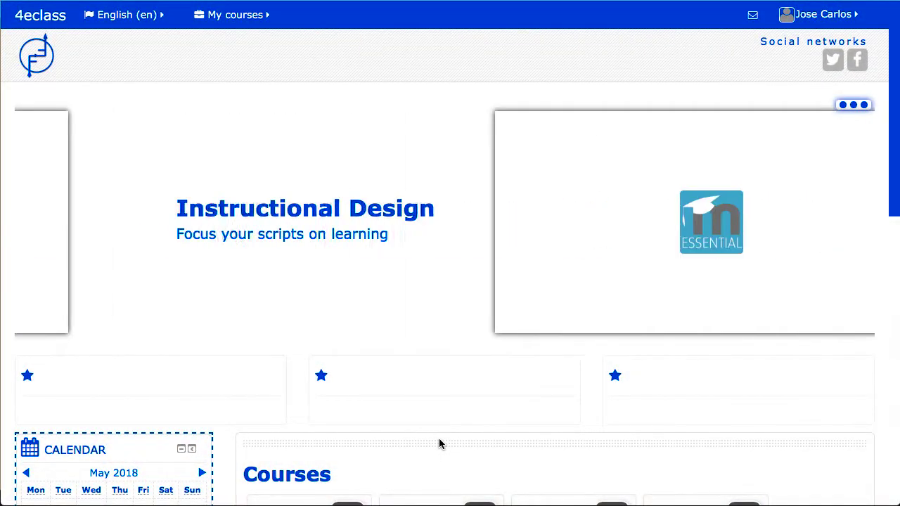
Scroll the logged-out front page through its seven course categories, FF Project to Poland
left_click(854, 105)
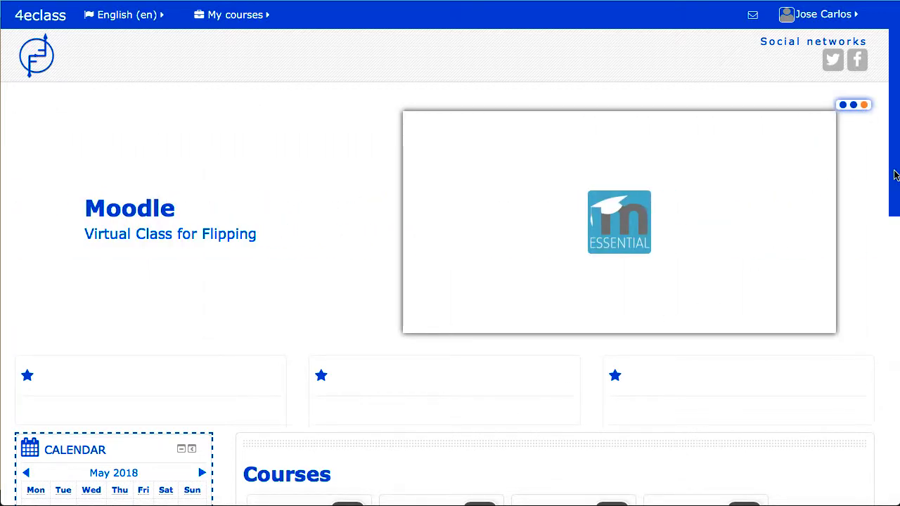
scroll("down", 3)
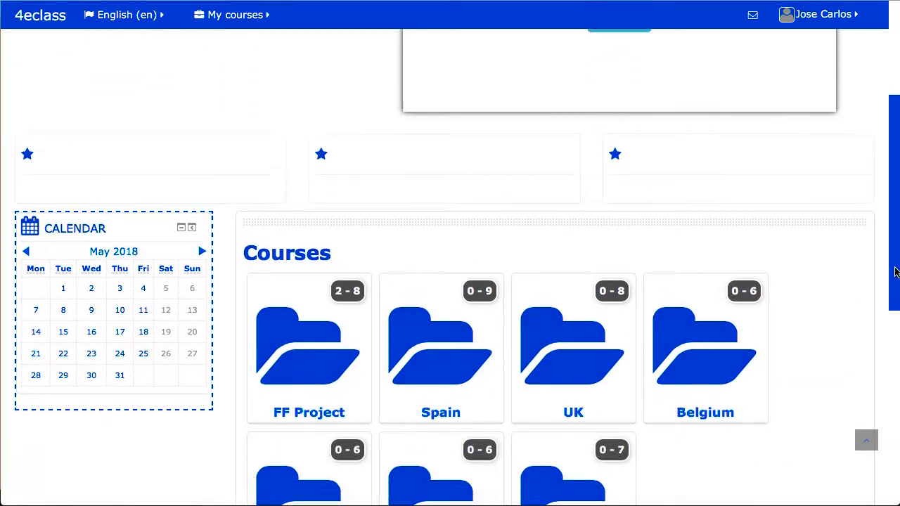
scroll("down", 3)
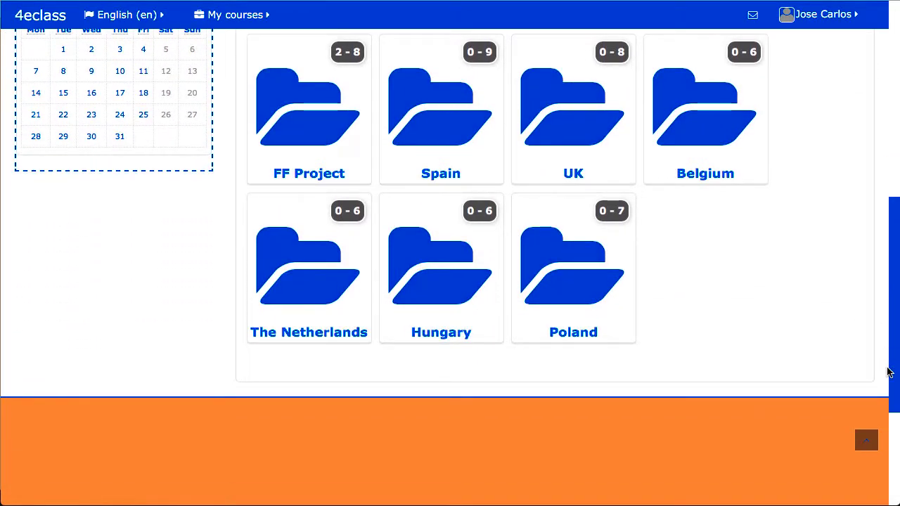
scroll("down", 3)
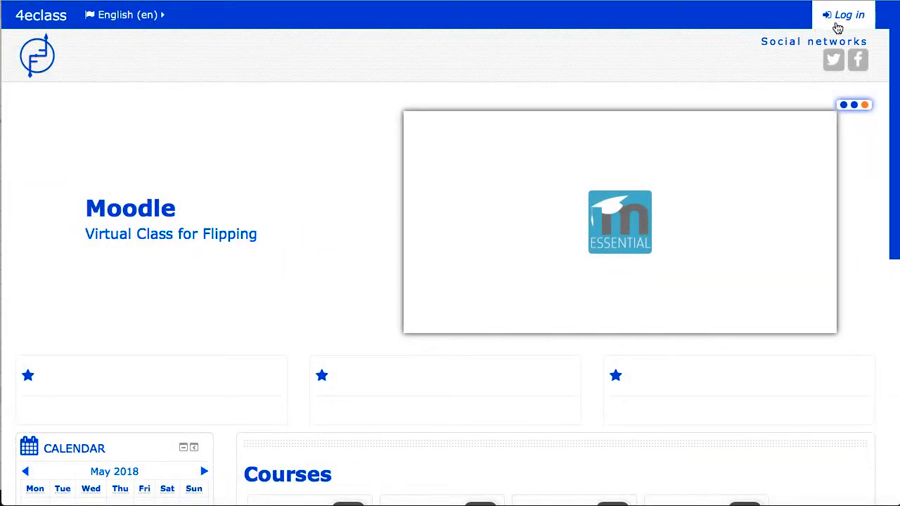
Log in to the site as Admin with the entered username and password
left_click(843, 14)
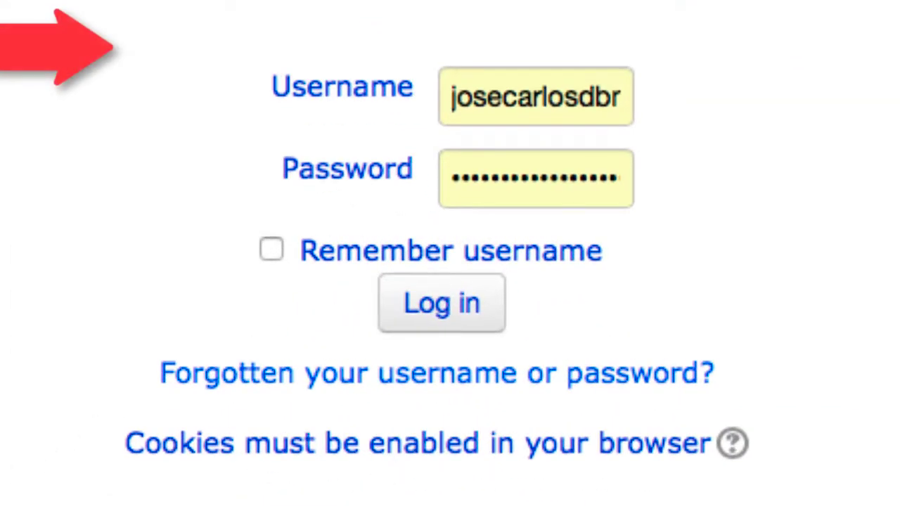
mouse_move(781, 194)
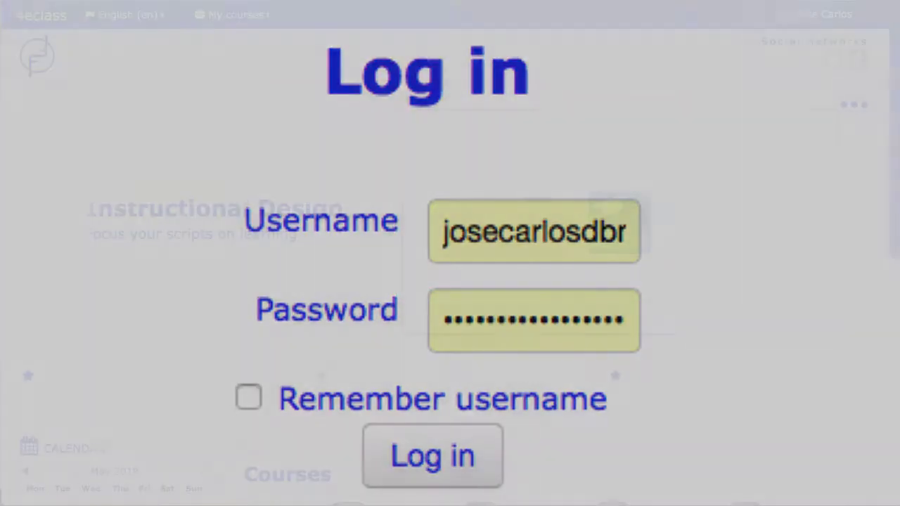
left_click(432, 455)
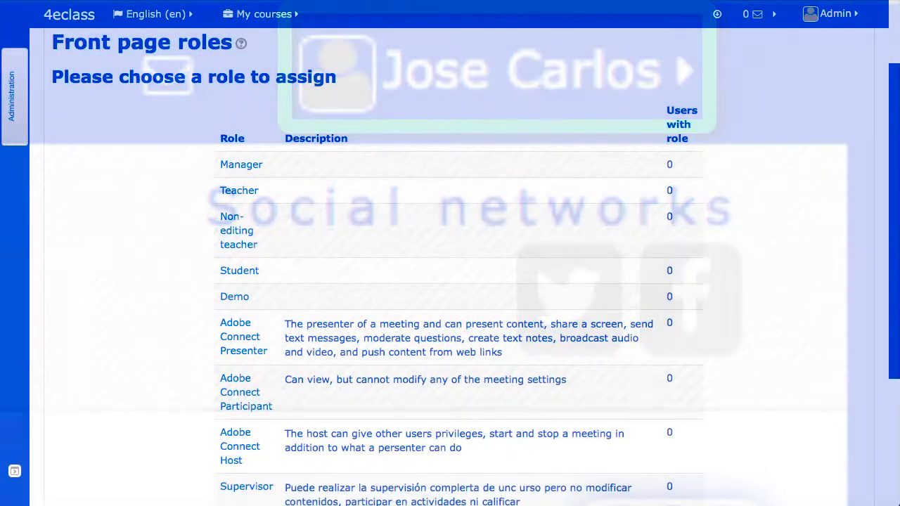
Scroll toward the I+D / FLIPPING FIRST / UK course category
scroll("down", 3)
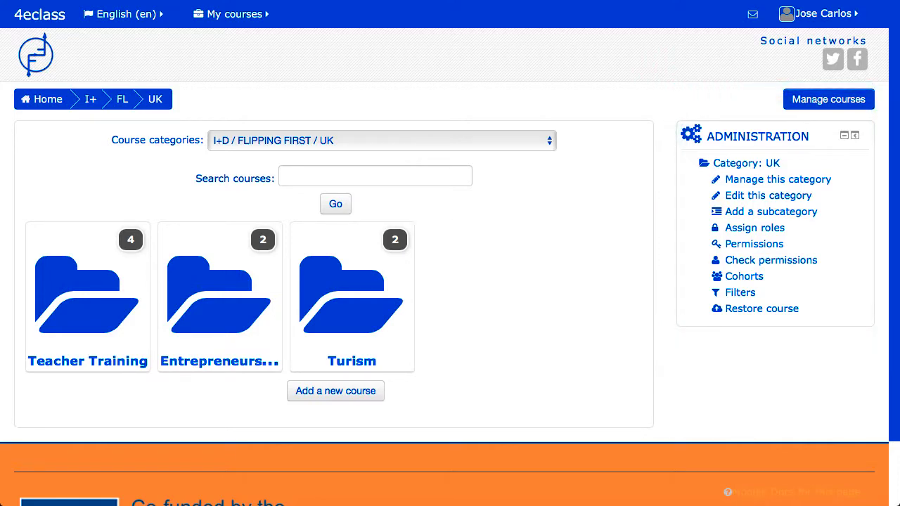
Scroll down the 4eclass front page with the Instructional Design banner
scroll("down", 3)
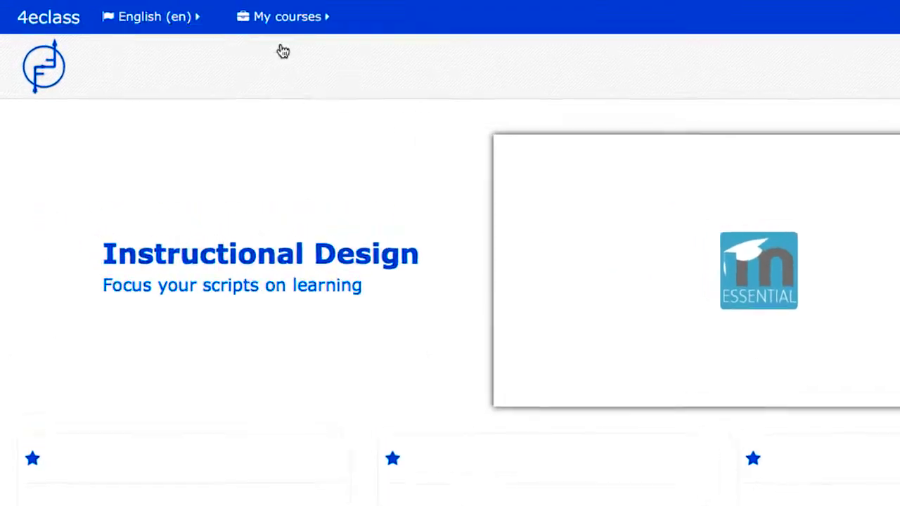
View the language and user menus, then show the four-course My courses list
left_click(150, 16)
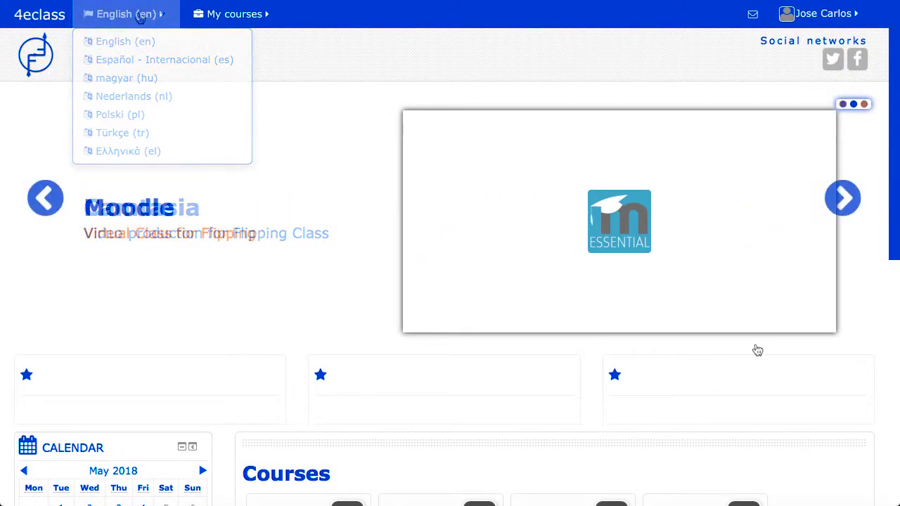
left_click(819, 13)
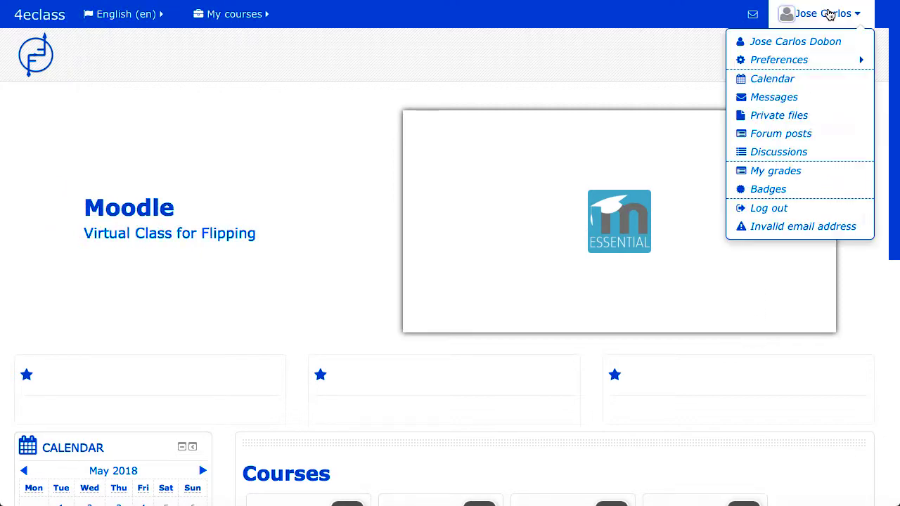
mouse_move(779, 59)
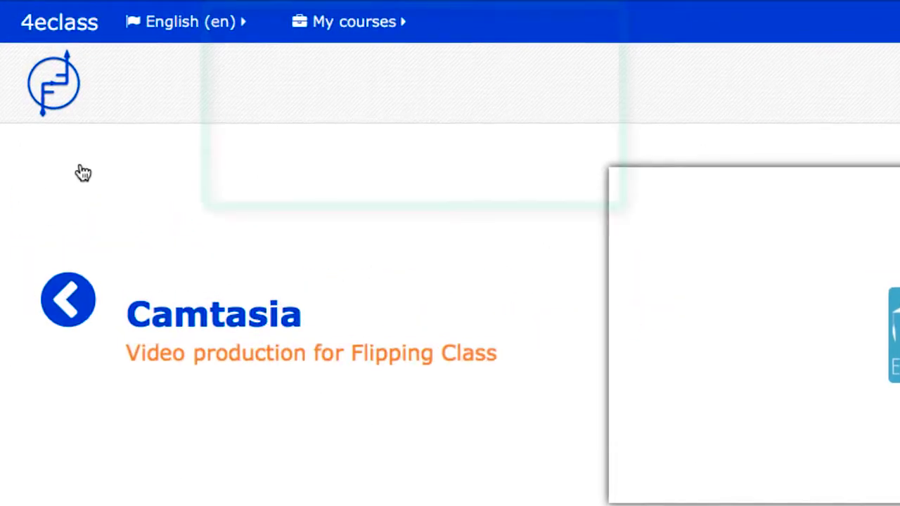
left_click(354, 21)
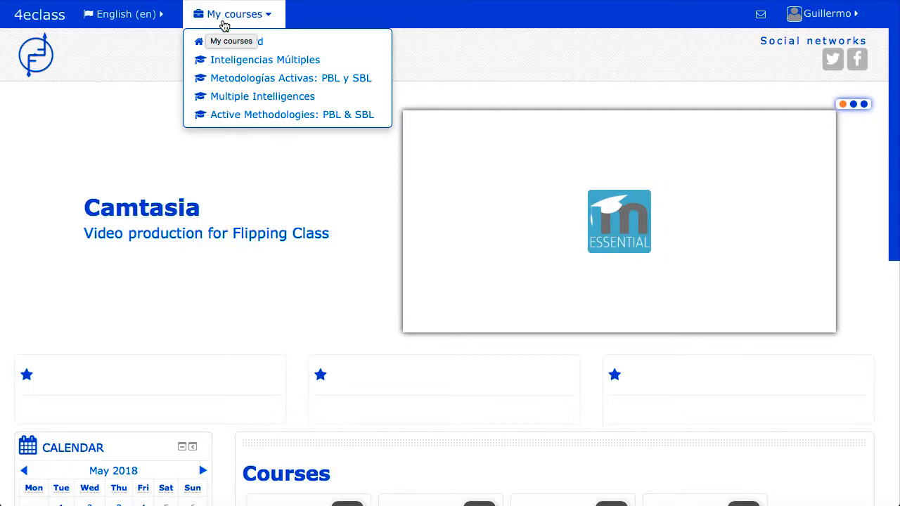
Open Multiple Intelligences and scroll past its study video, activities and Resources section
left_click(262, 96)
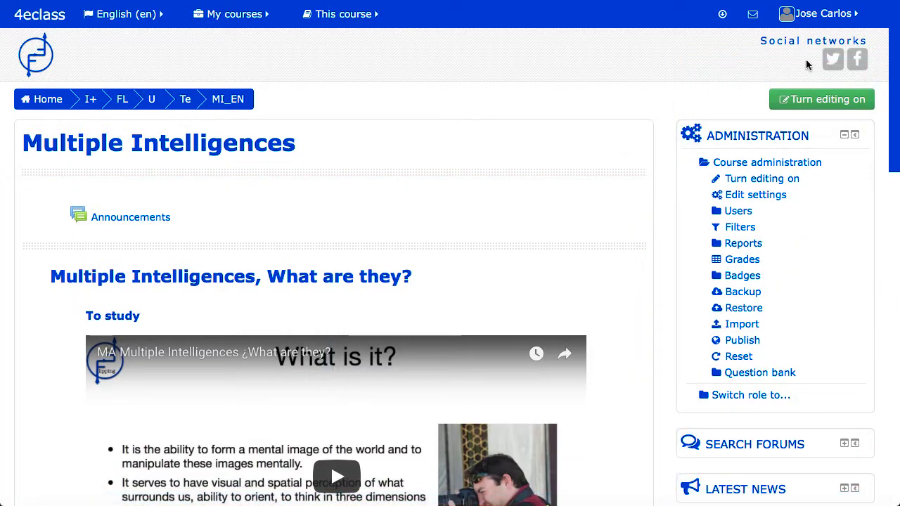
mouse_move(892, 98)
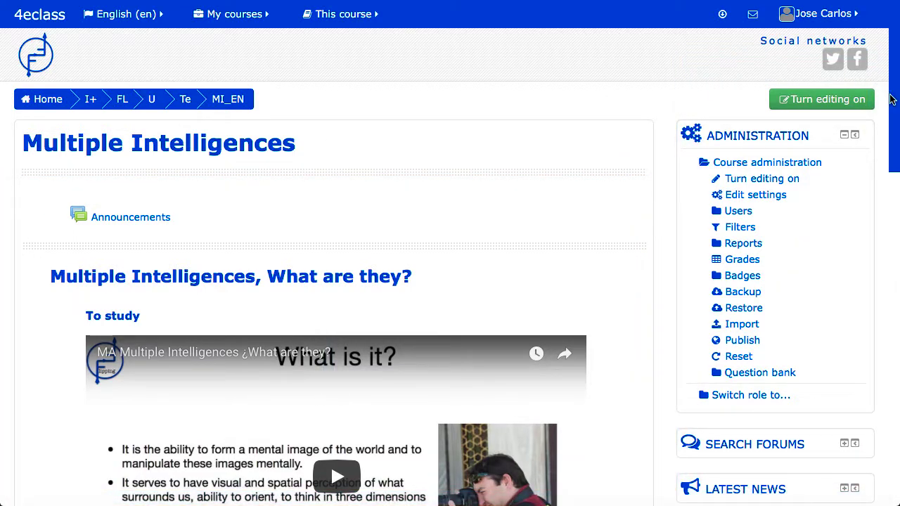
scroll("down", 3)
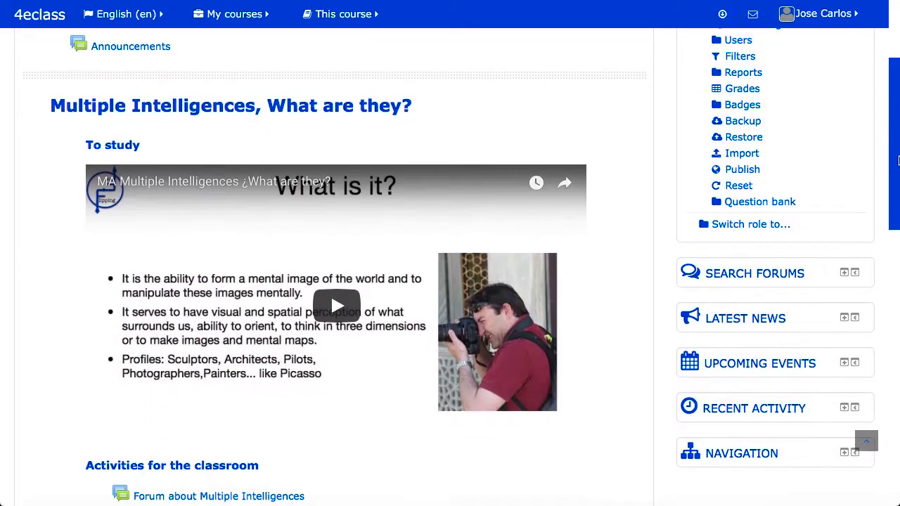
scroll("down", 3)
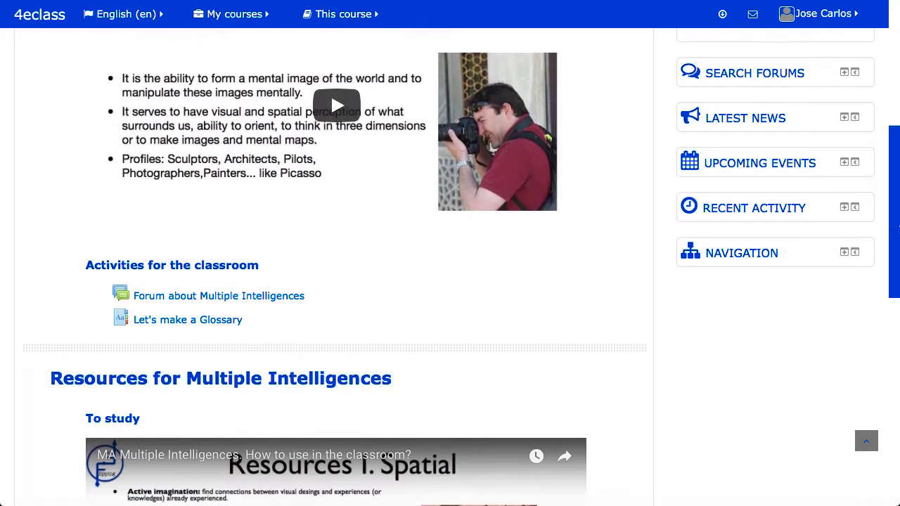
scroll("down", 3)
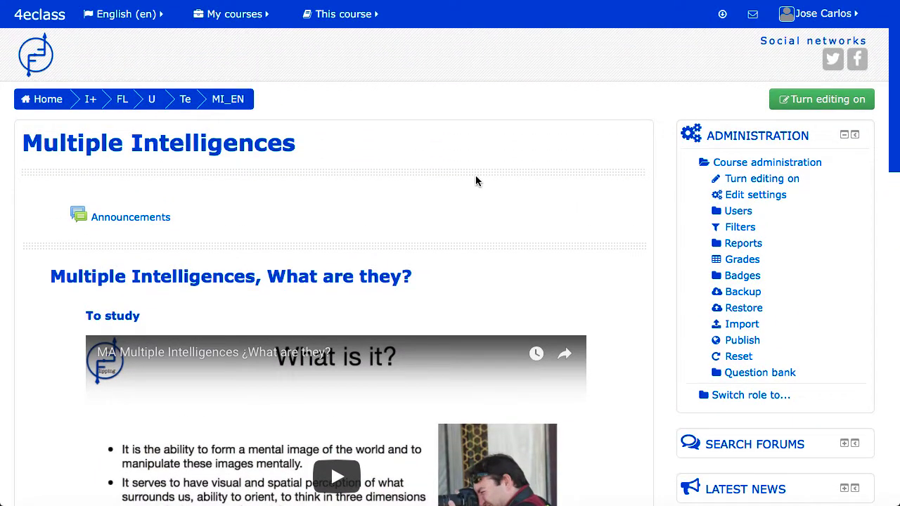
mouse_move(435, 177)
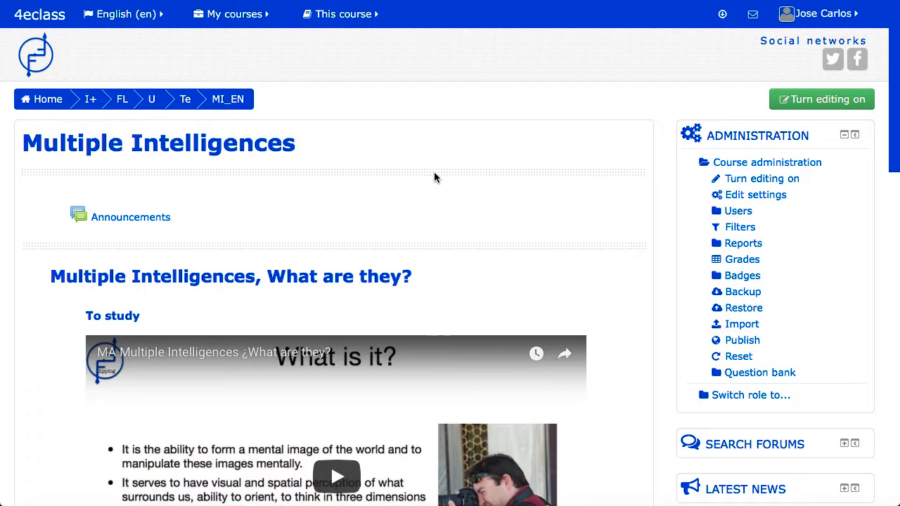
mouse_move(384, 124)
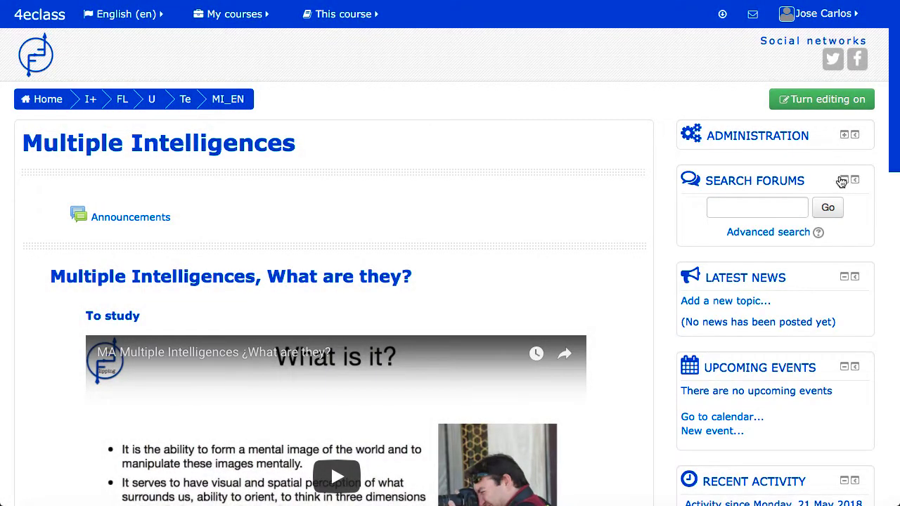
Collapse the Search forums, Latest news, Upcoming events and Navigation blocks
left_click(844, 180)
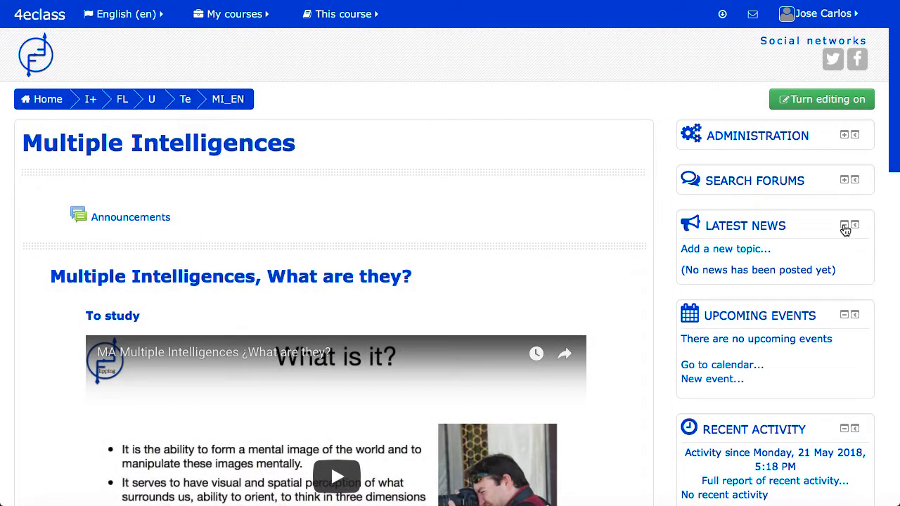
left_click(844, 225)
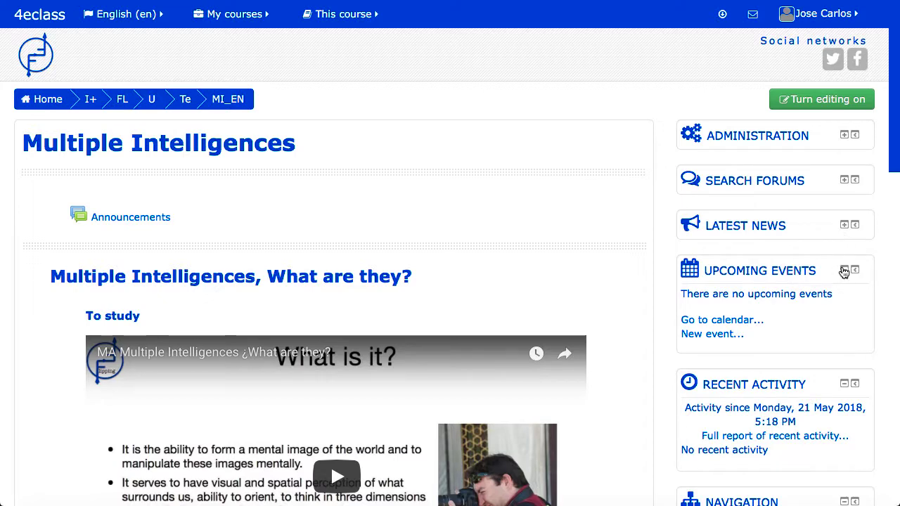
left_click(844, 271)
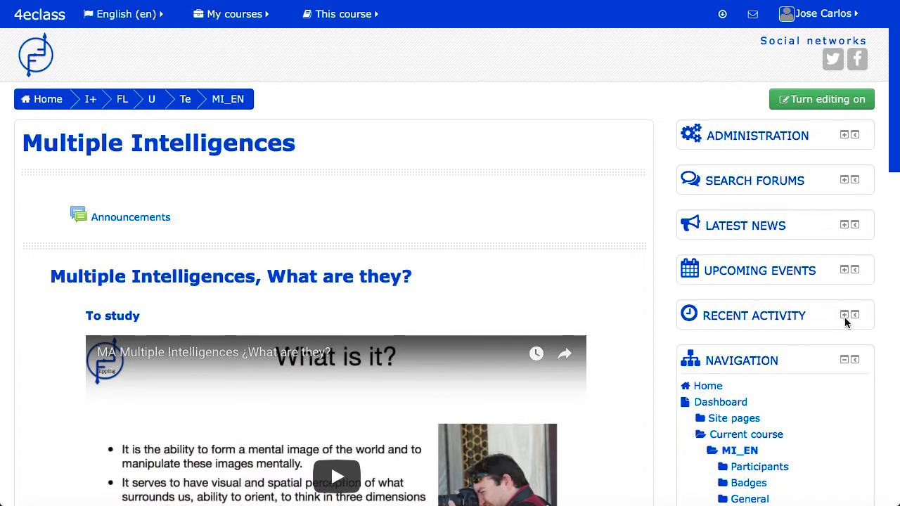
left_click(844, 360)
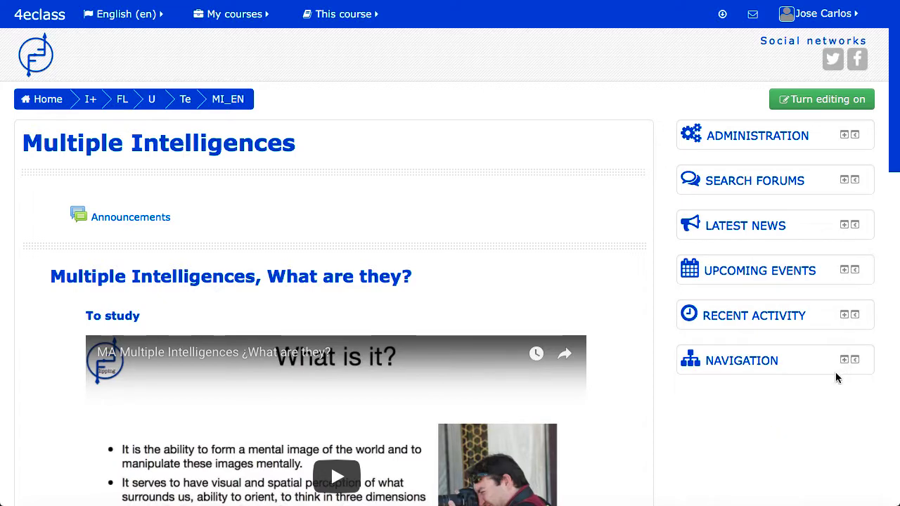
mouse_move(787, 416)
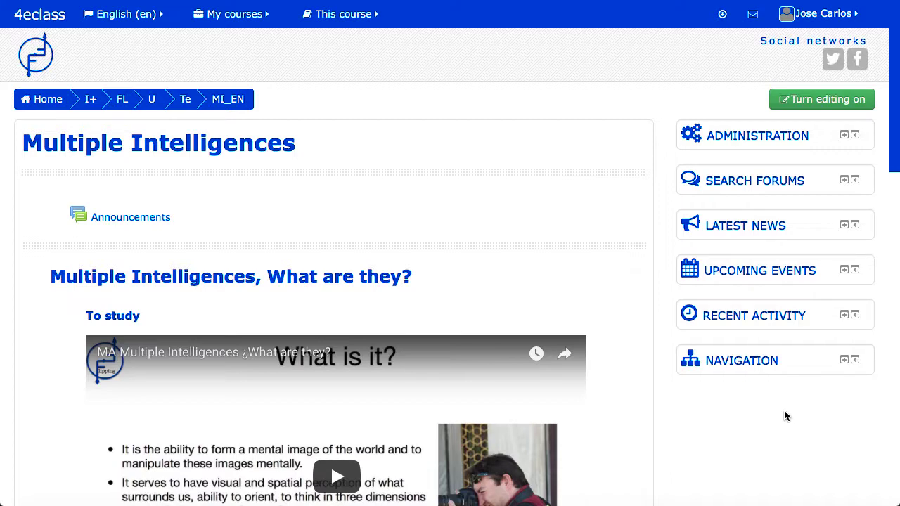
mouse_move(669, 197)
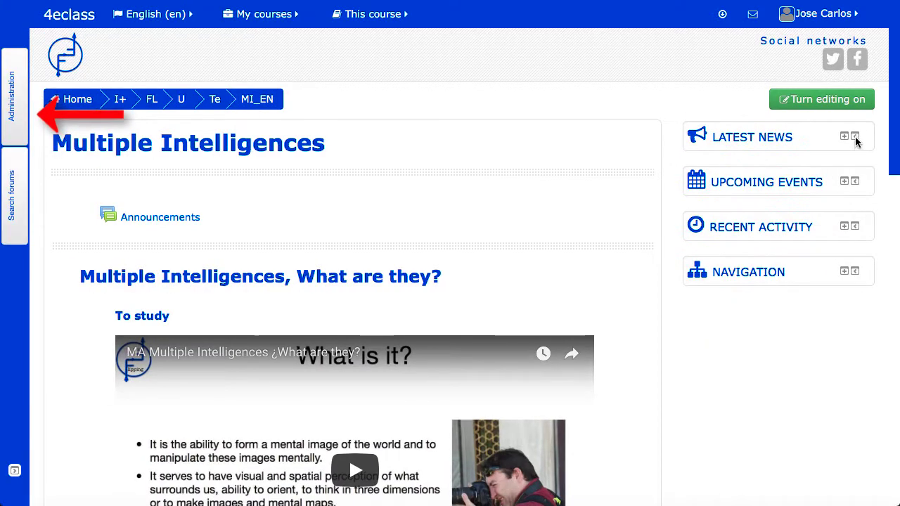
Dock the remaining blocks, then restore Administration to the page, expanded
left_click(856, 136)
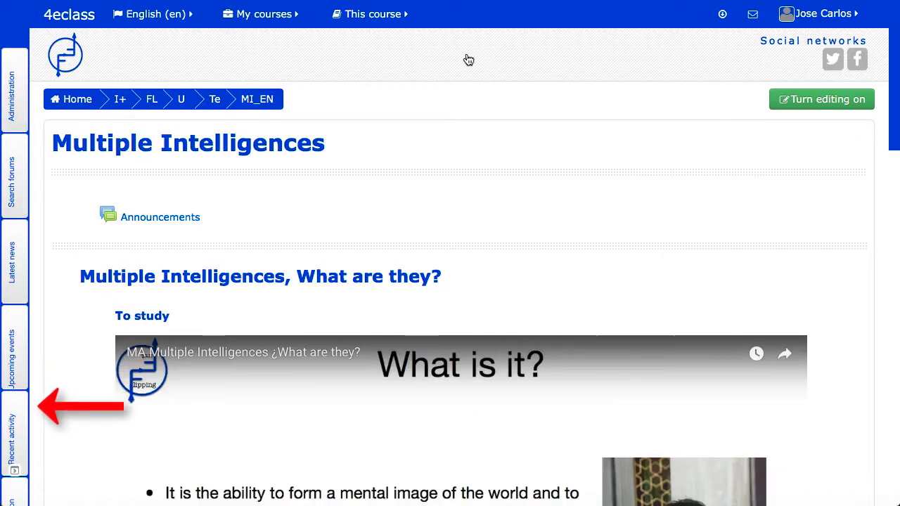
mouse_move(433, 104)
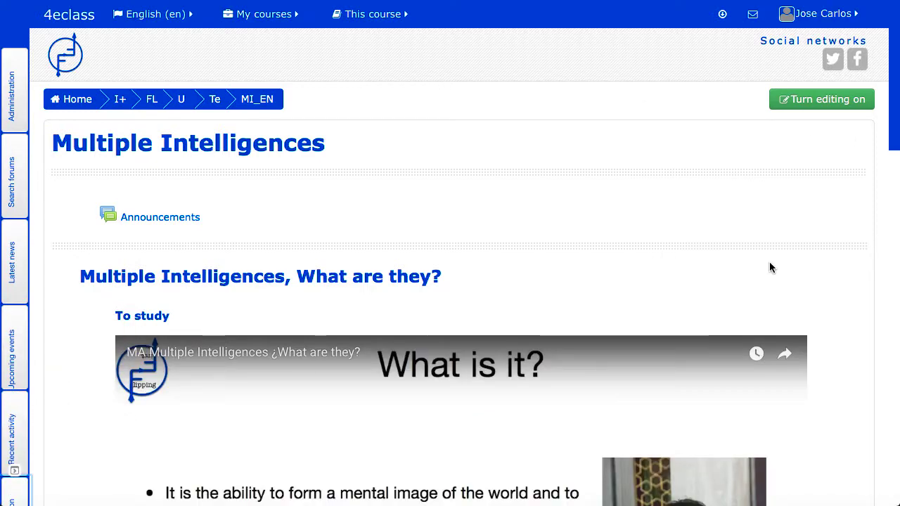
left_click(12, 84)
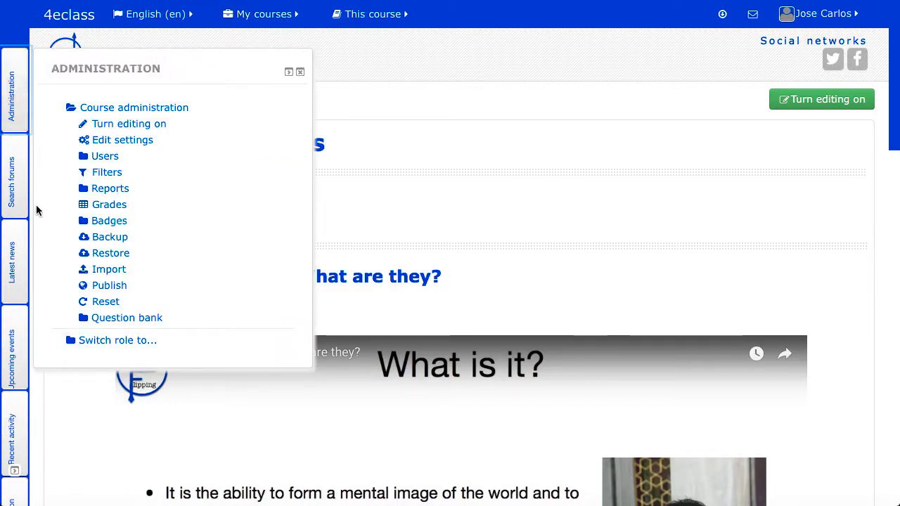
mouse_move(49, 331)
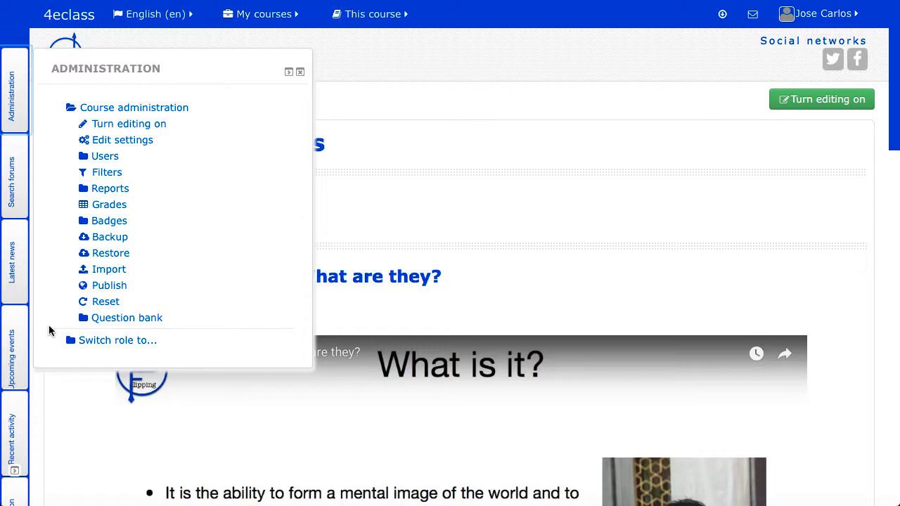
mouse_move(110, 89)
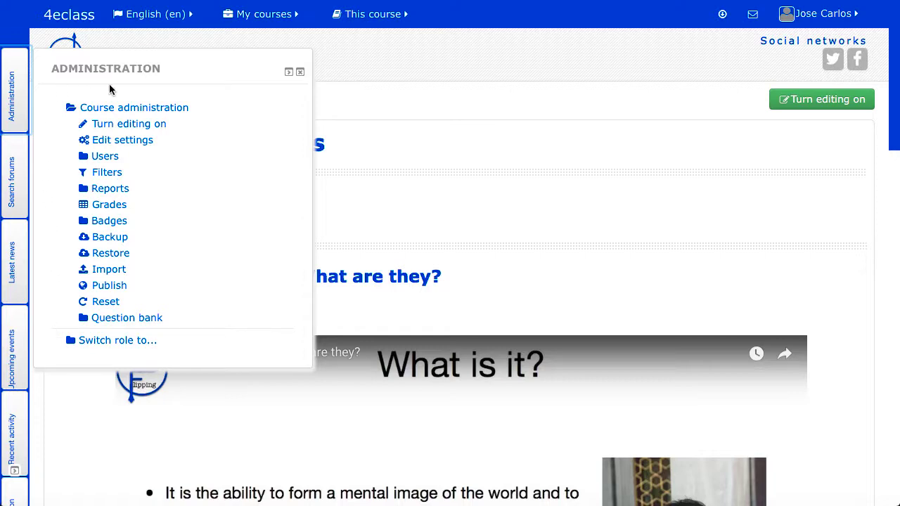
left_click(299, 72)
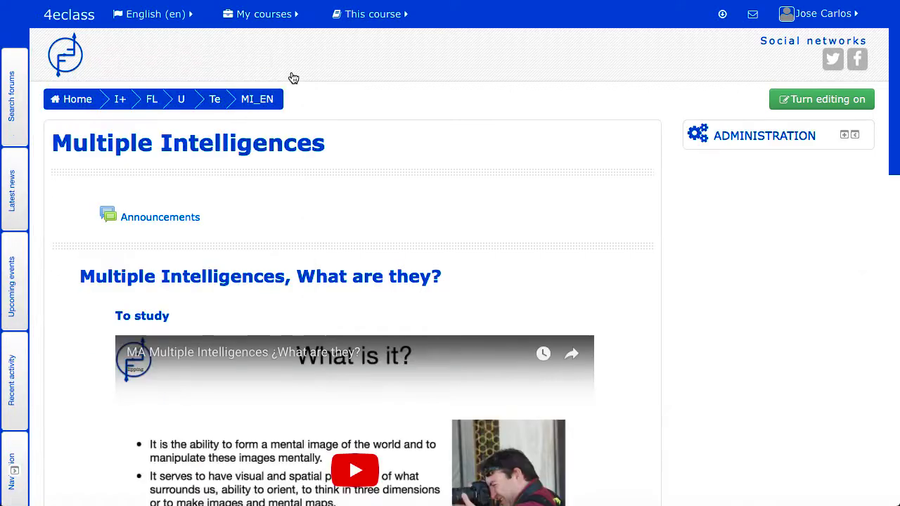
mouse_move(352, 145)
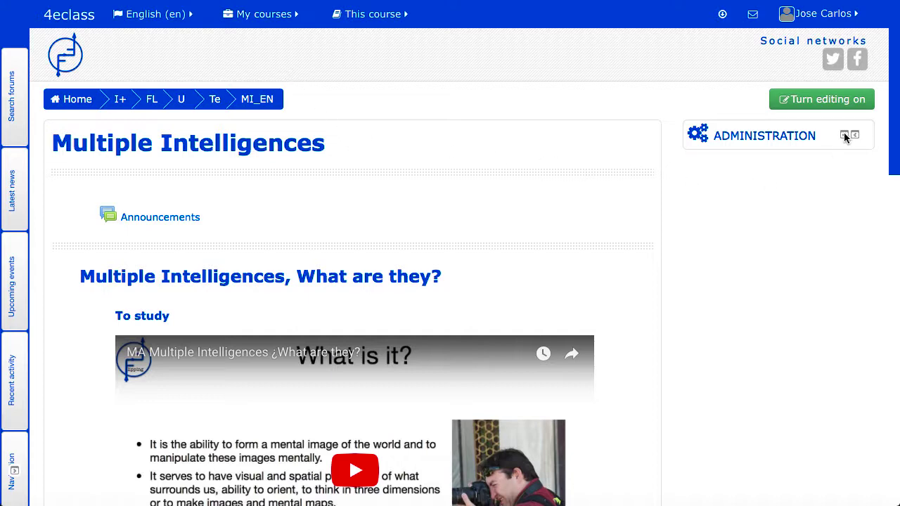
left_click(845, 135)
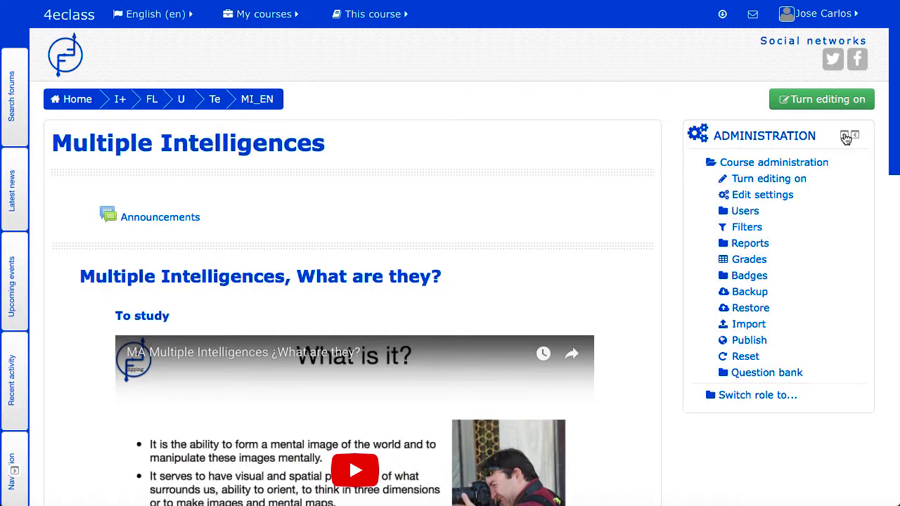
mouse_move(678, 208)
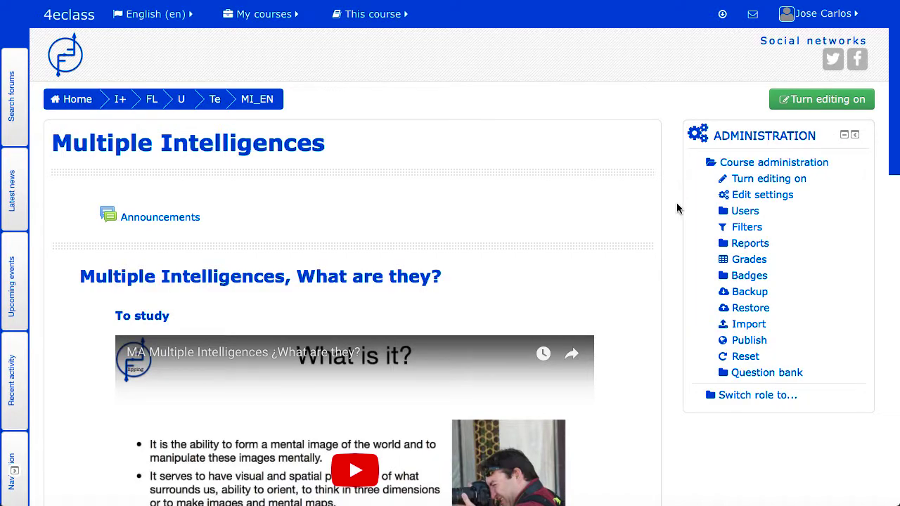
mouse_move(686, 505)
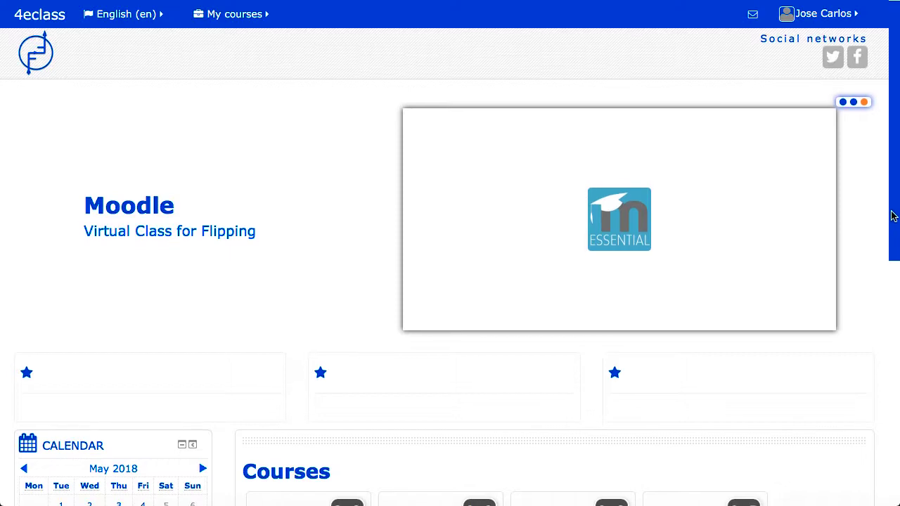
scroll("down", 3)
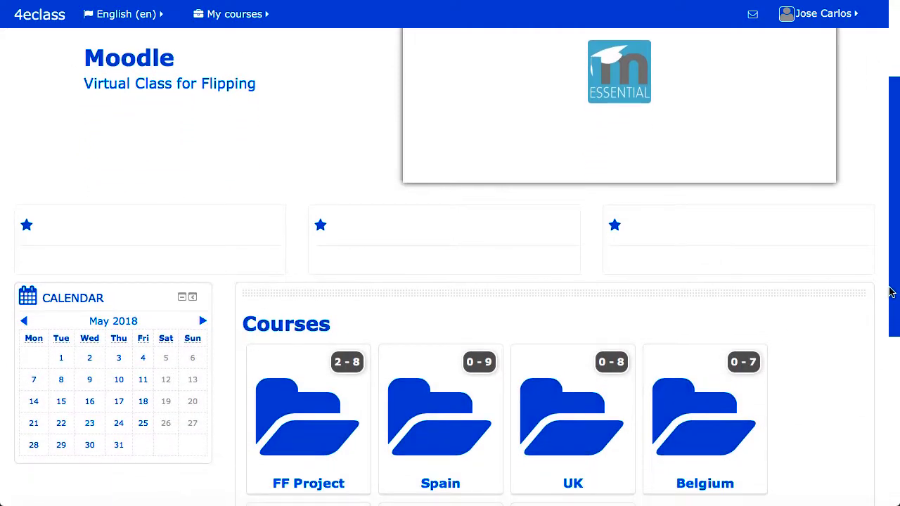
scroll("down", 3)
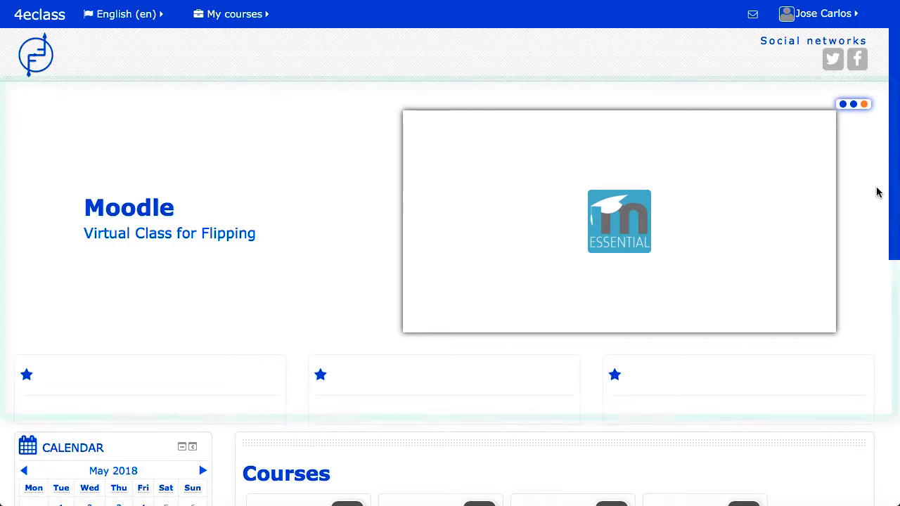
Advance the slideshow twice to Instructional Design and show the My courses list
left_click(843, 197)
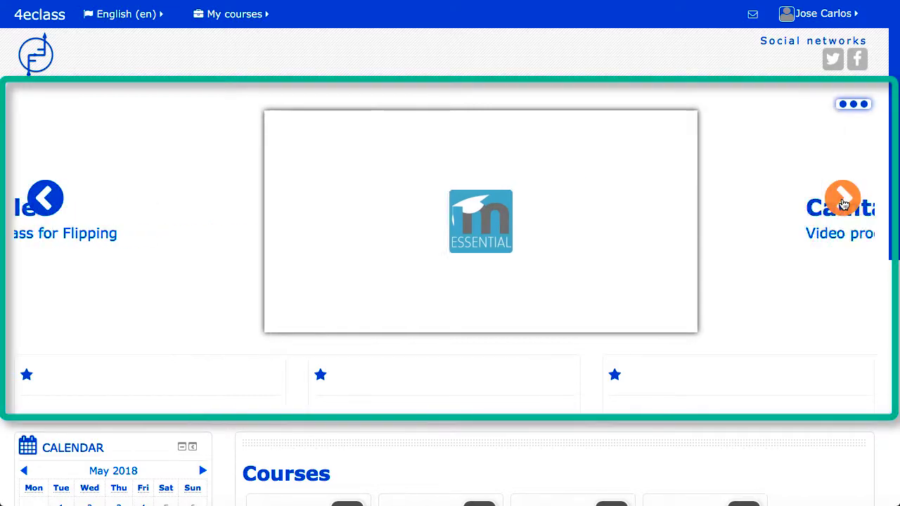
left_click(843, 197)
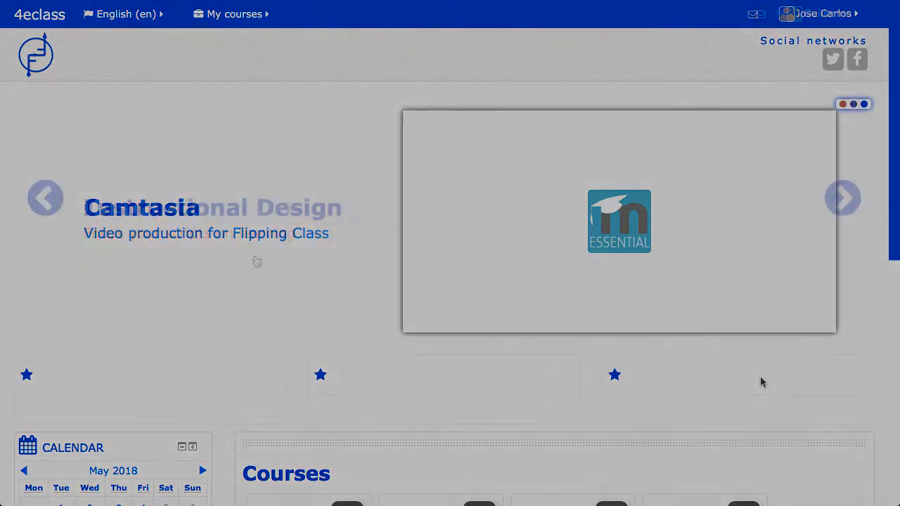
left_click(234, 14)
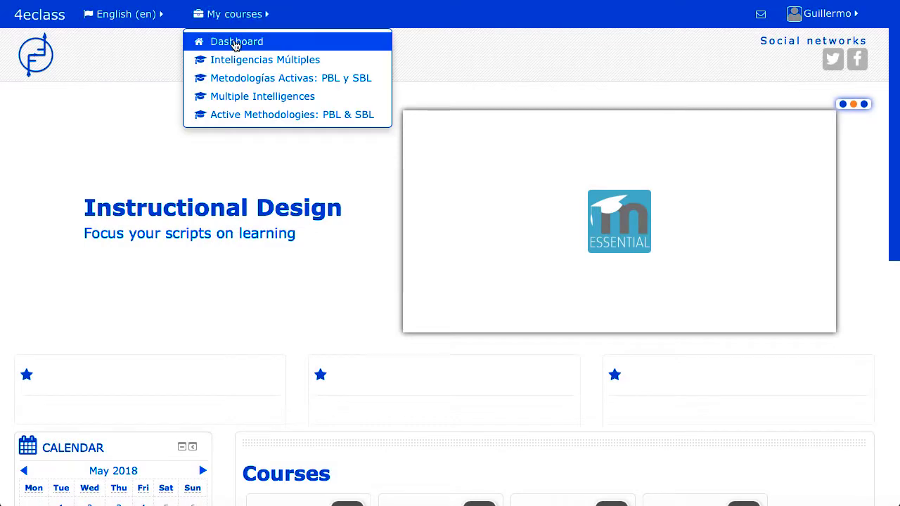
mouse_move(242, 43)
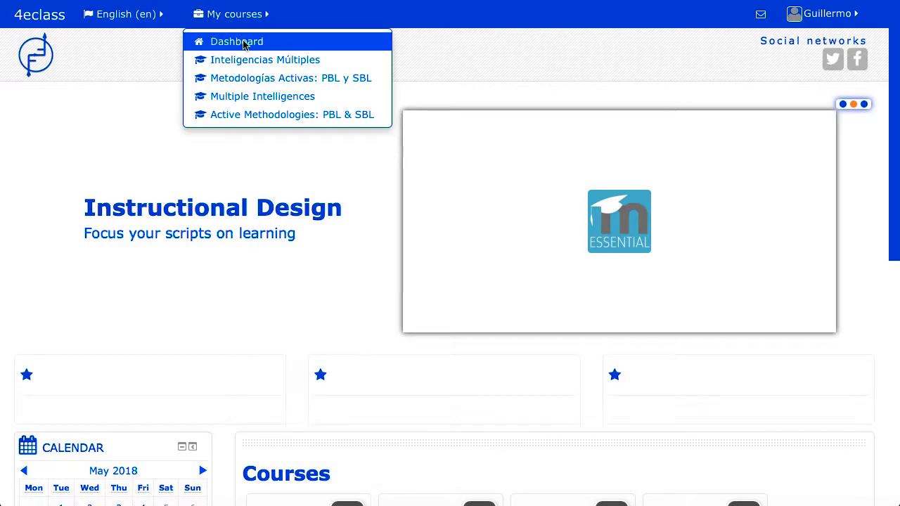
Open Guillermo's Dashboard with his four enrolled courses, private files, badges and calendar
left_click(237, 42)
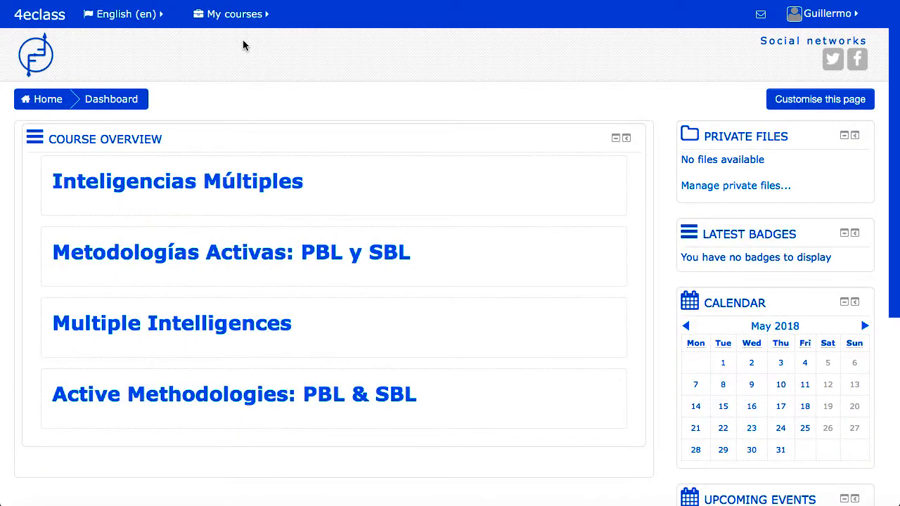
mouse_move(542, 338)
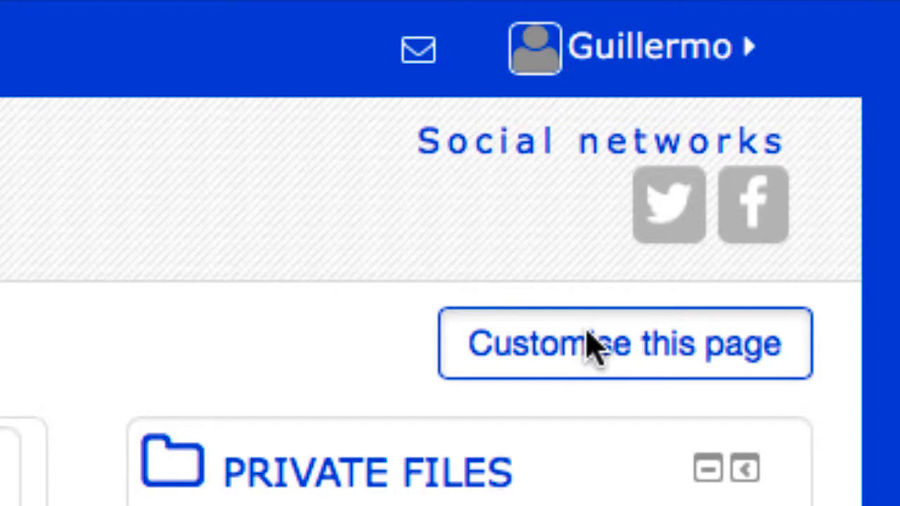
Enter Dashboard customisation mode and scroll down to the movable blocks
left_click(625, 344)
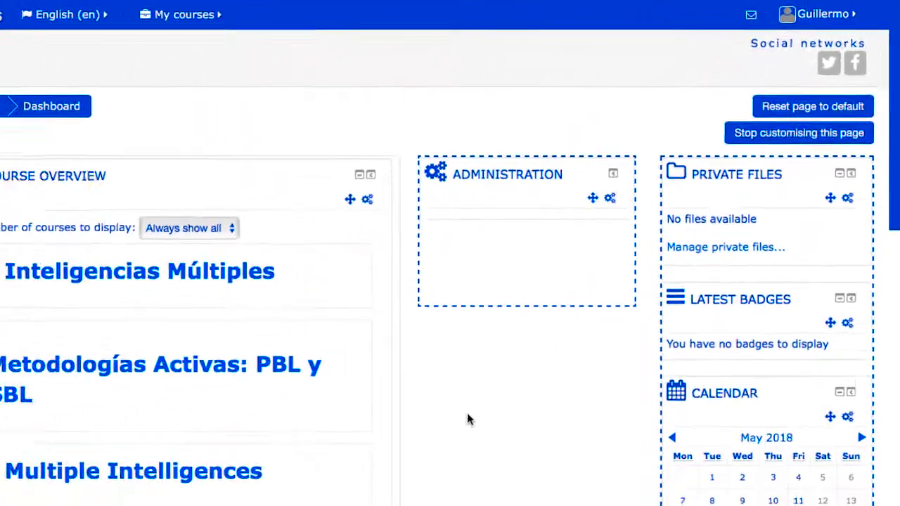
scroll("down", 3)
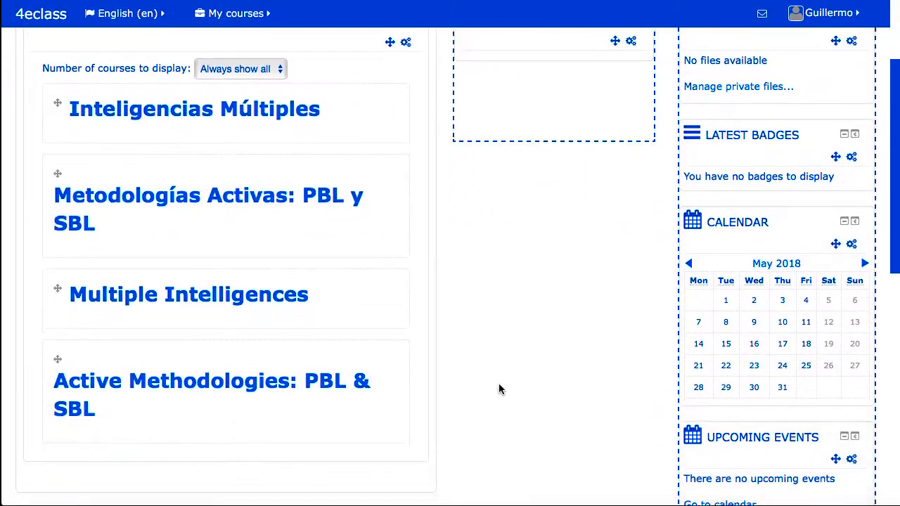
scroll("down", 3)
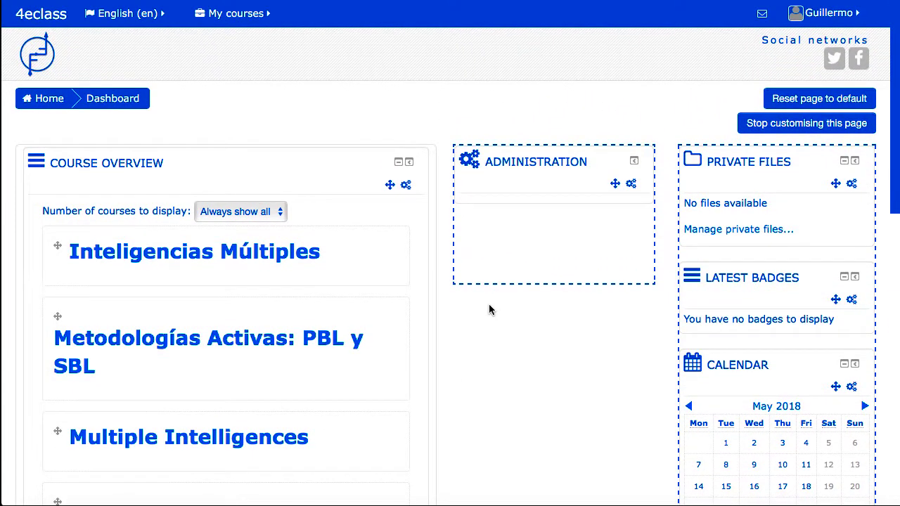
mouse_move(538, 216)
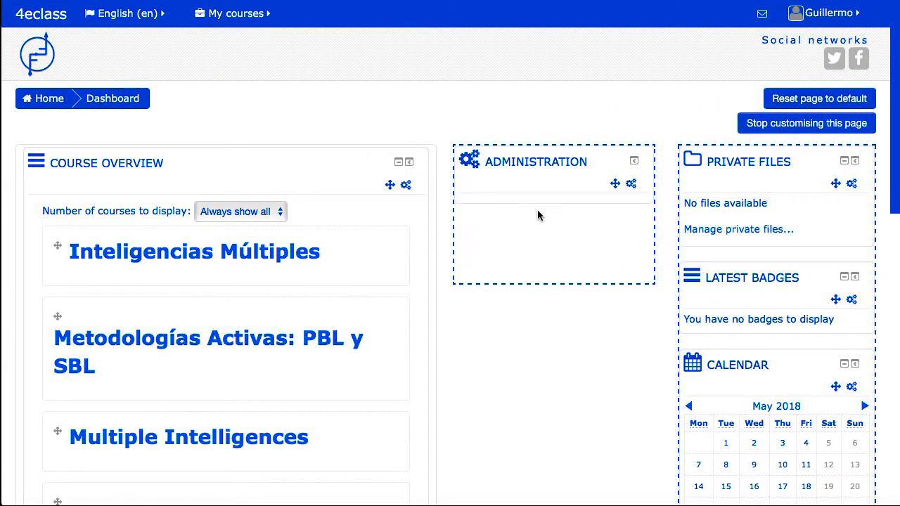
mouse_move(648, 99)
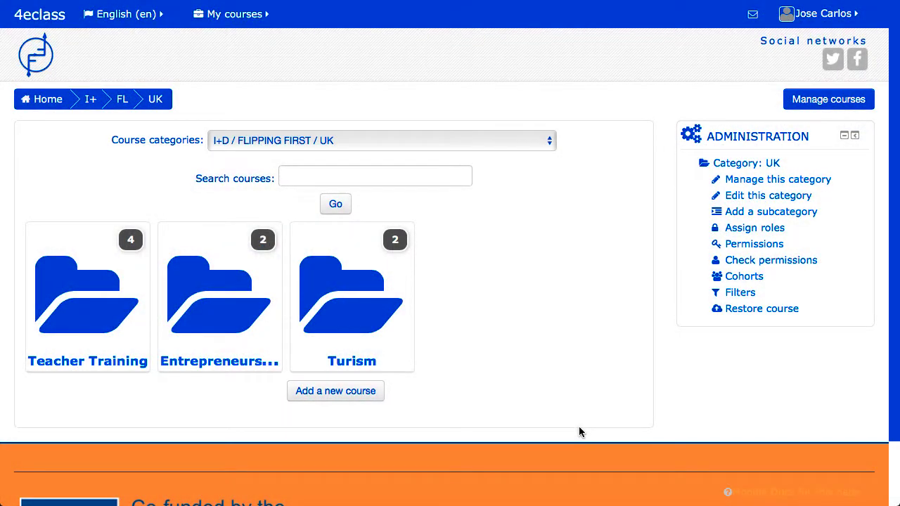
mouse_move(591, 385)
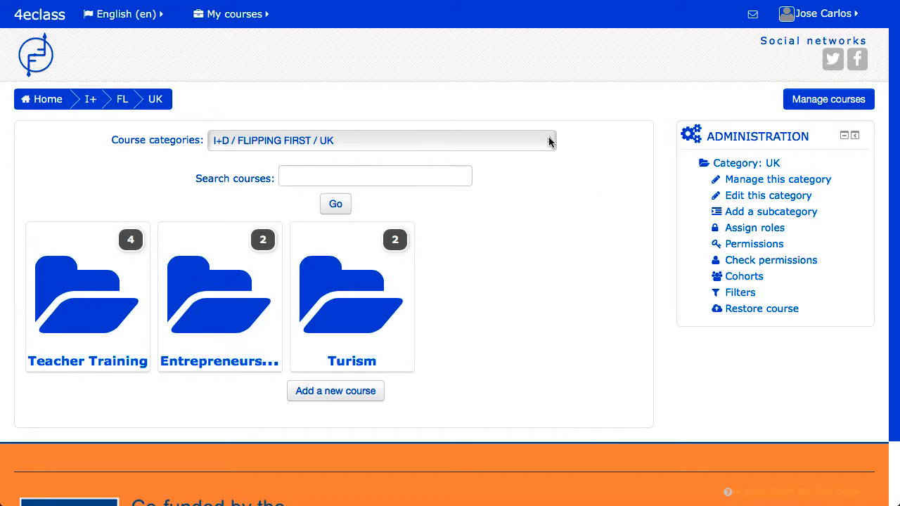
Browse course categories into UK, then its Teacher Training subcategory
left_click(382, 140)
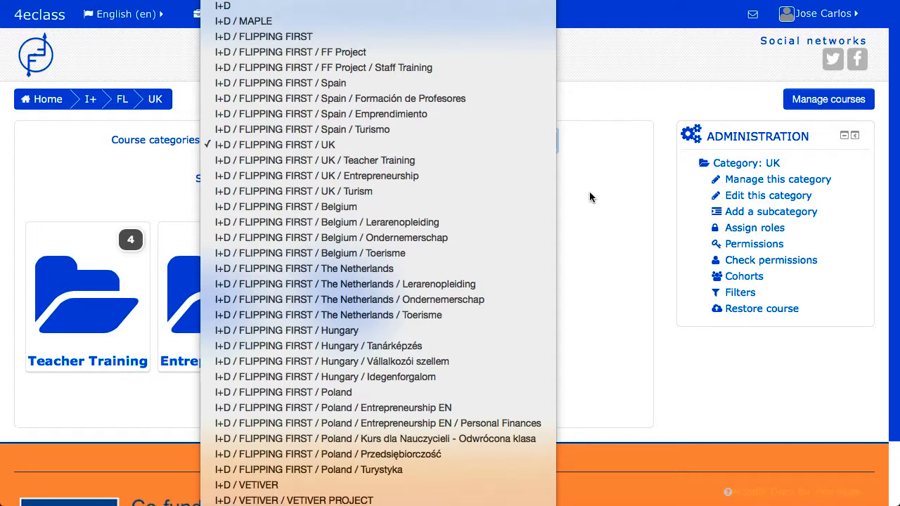
left_click(274, 144)
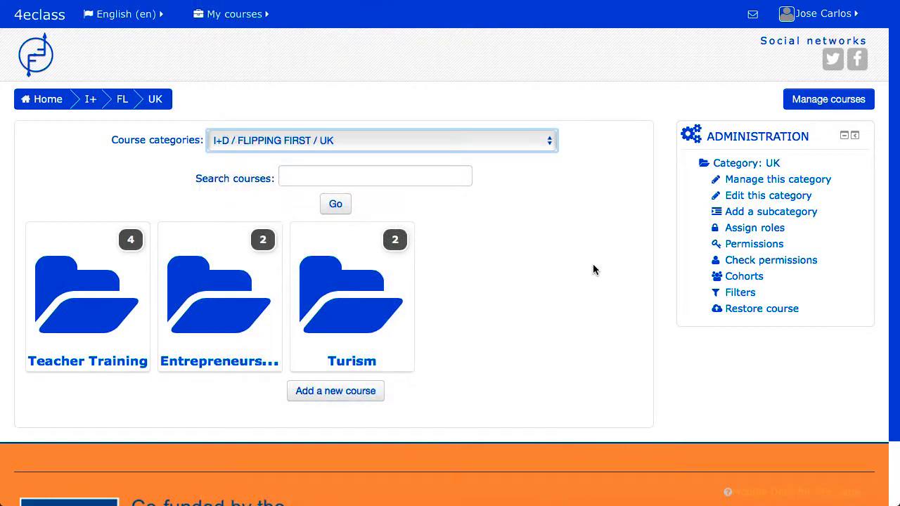
mouse_move(570, 291)
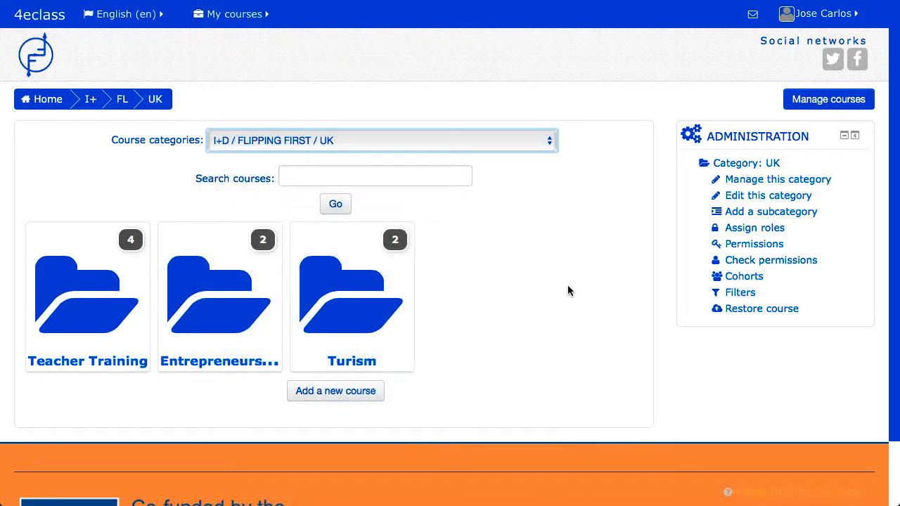
mouse_move(47, 262)
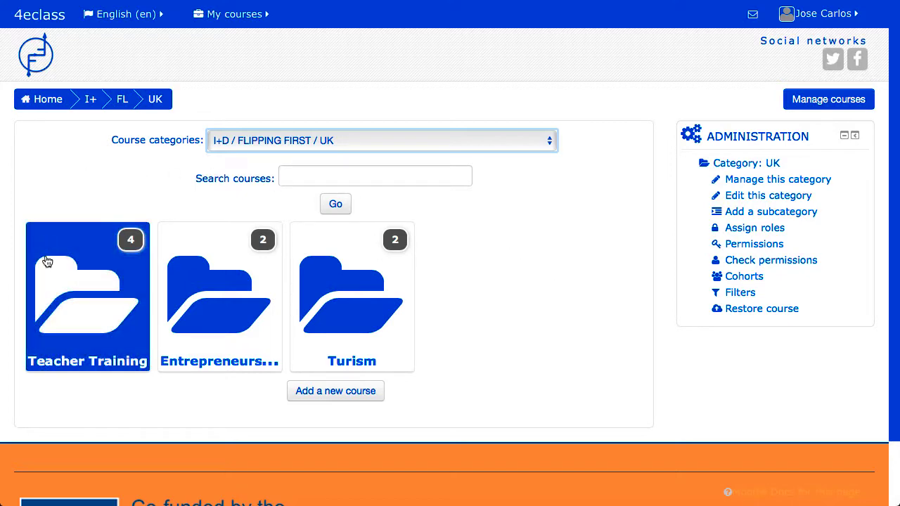
mouse_move(109, 312)
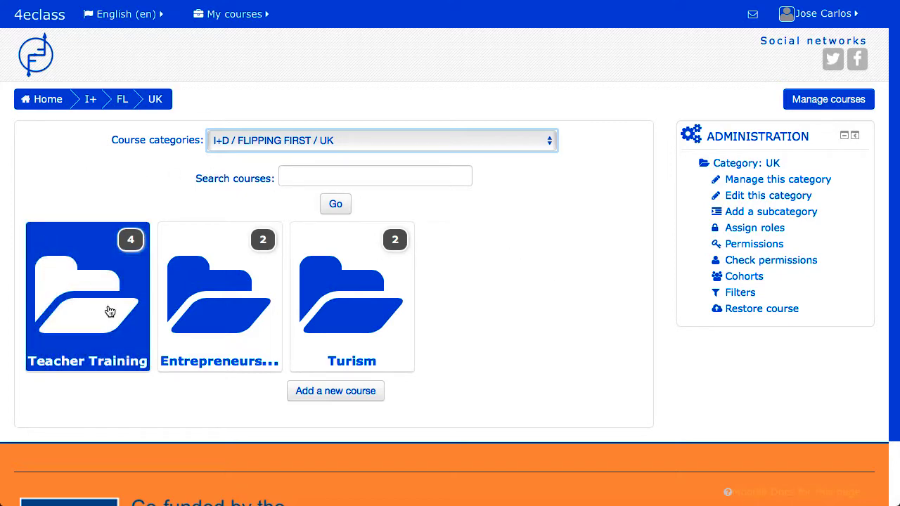
left_click(87, 296)
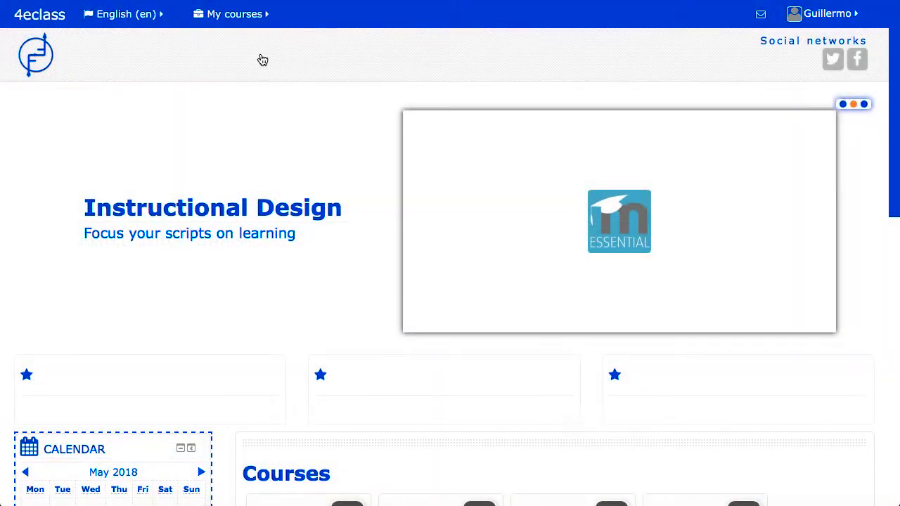
Show the My courses list with the Dashboard and four enrolled courses
left_click(233, 14)
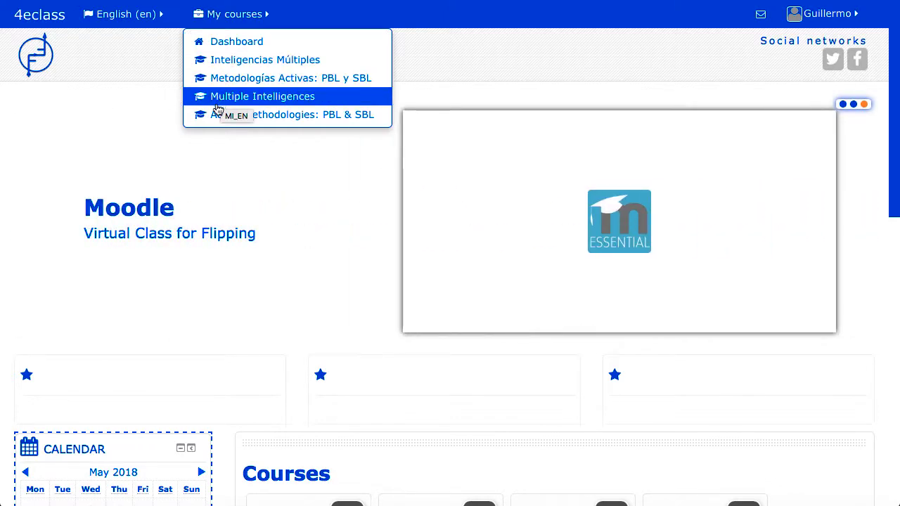
mouse_move(214, 115)
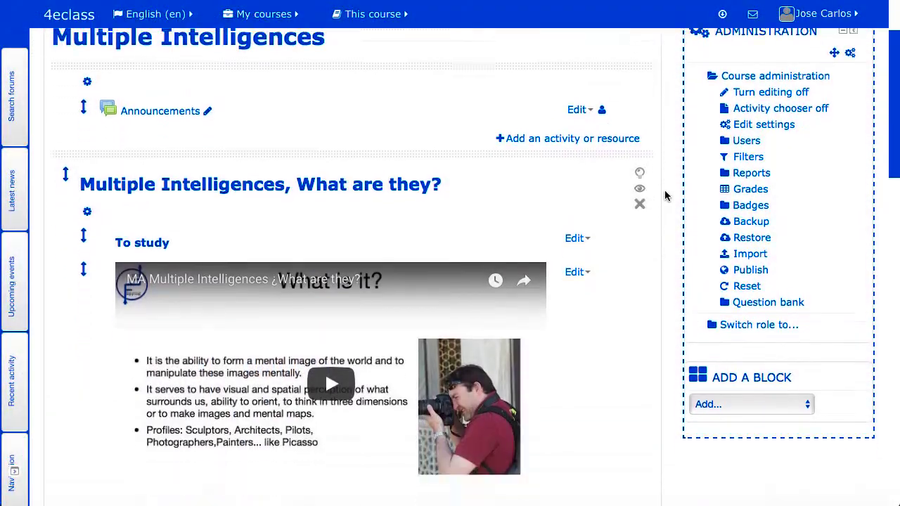
scroll("down", 3)
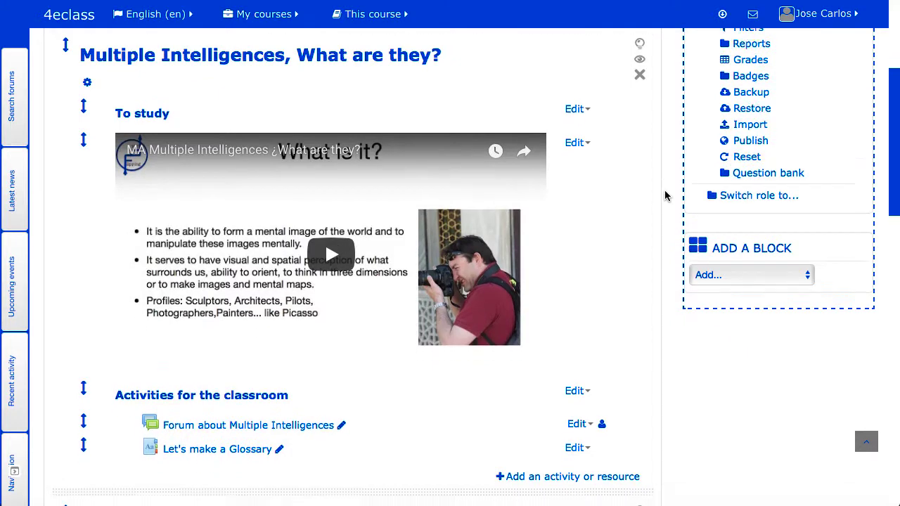
scroll("down", 3)
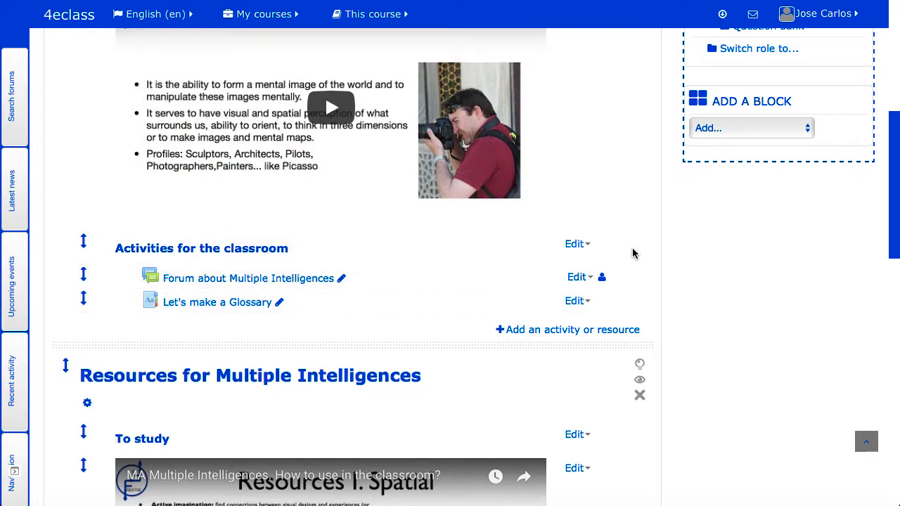
scroll("down", 3)
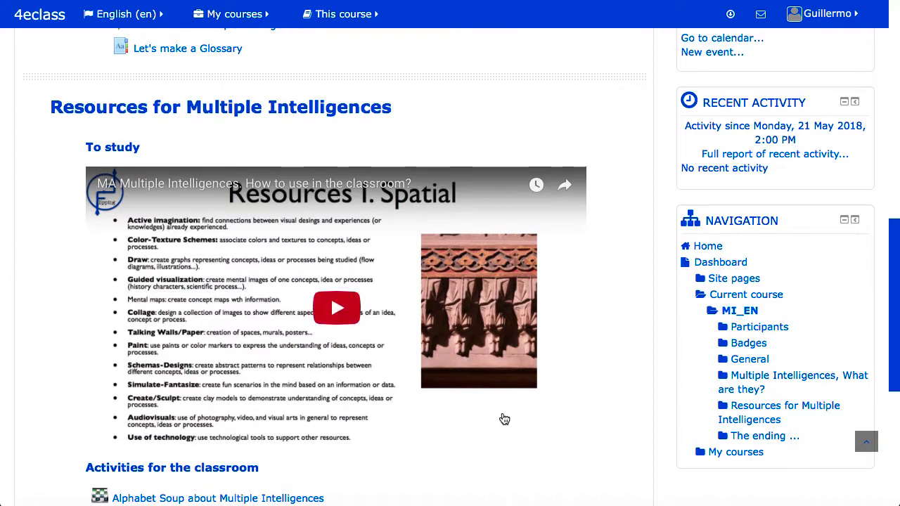
Scroll down to Activities for the classroom and open Survey about Intelligence
scroll("down", 3)
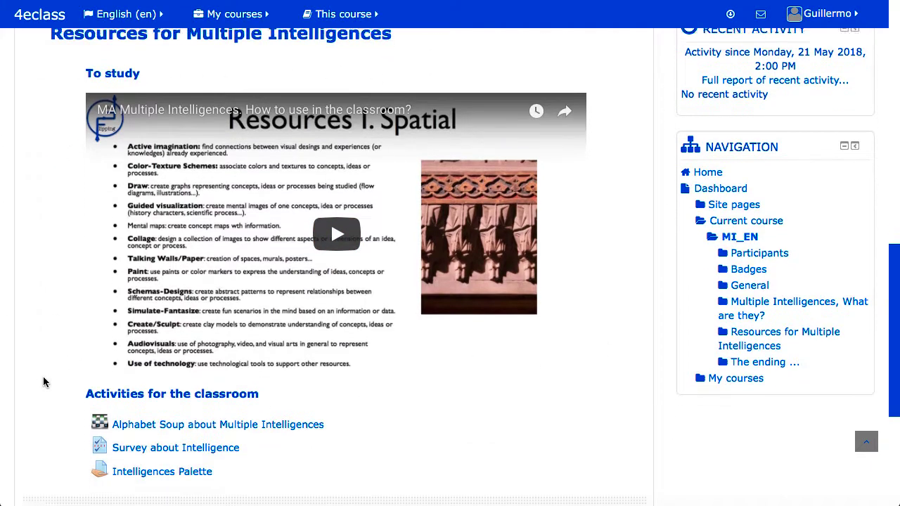
scroll("down", 3)
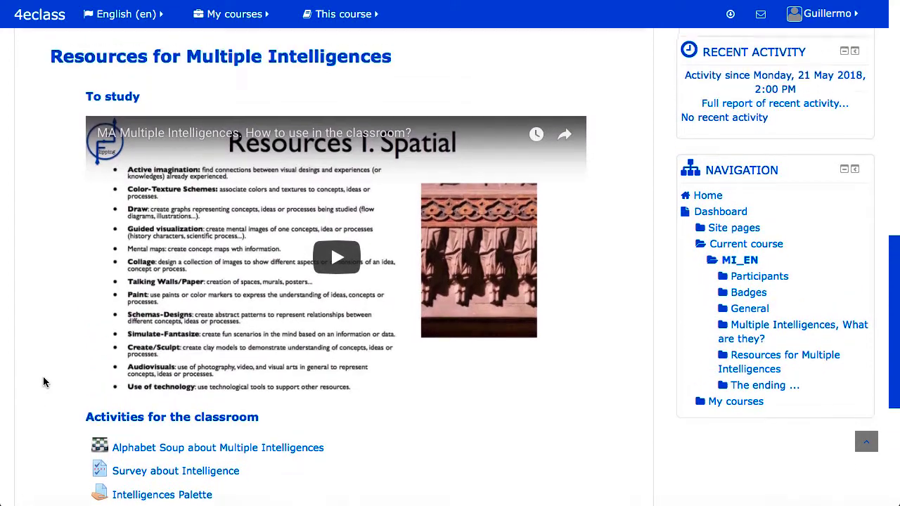
scroll("down", 3)
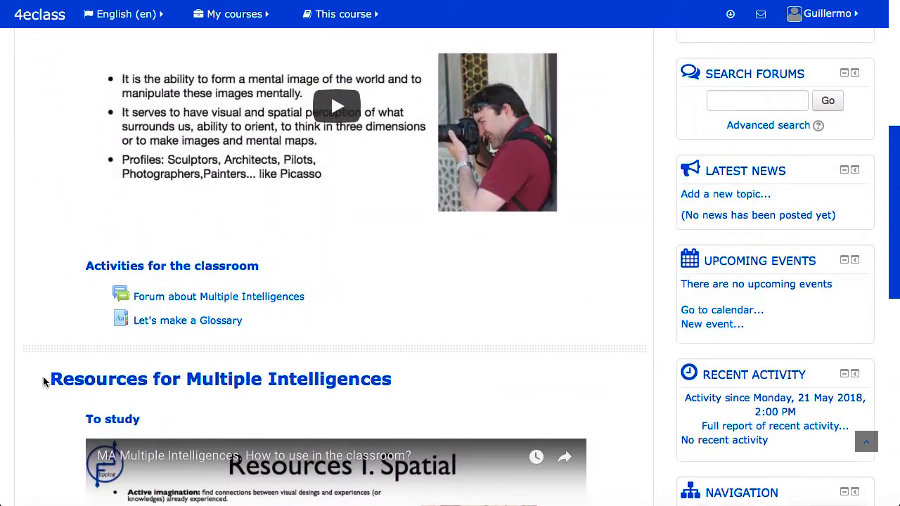
scroll("down", 3)
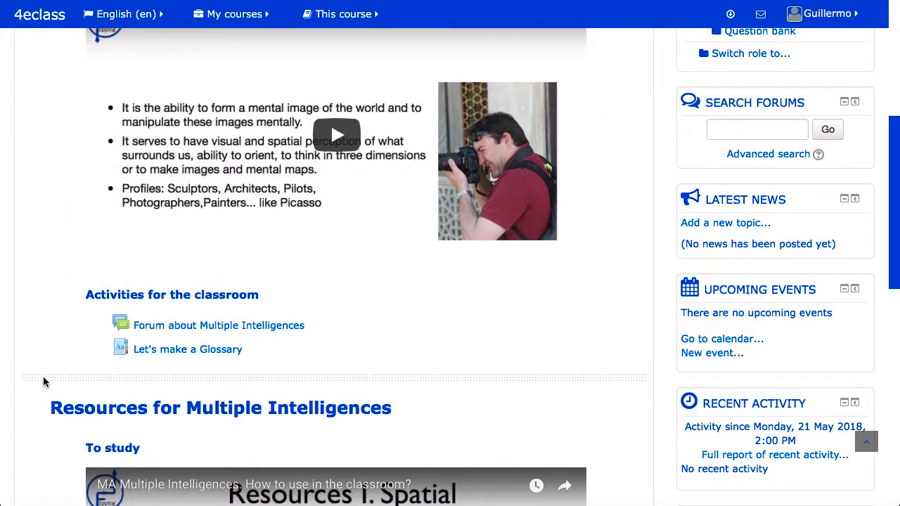
scroll("down", 3)
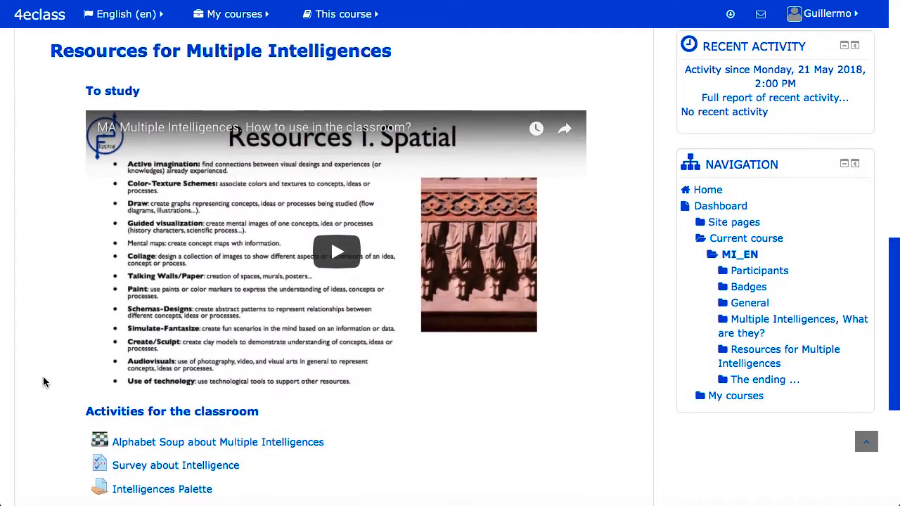
scroll("down", 3)
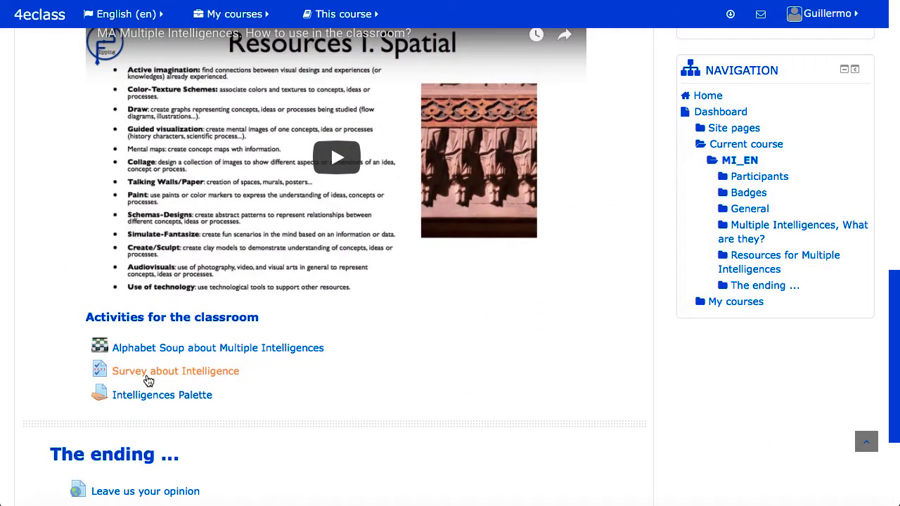
left_click(175, 370)
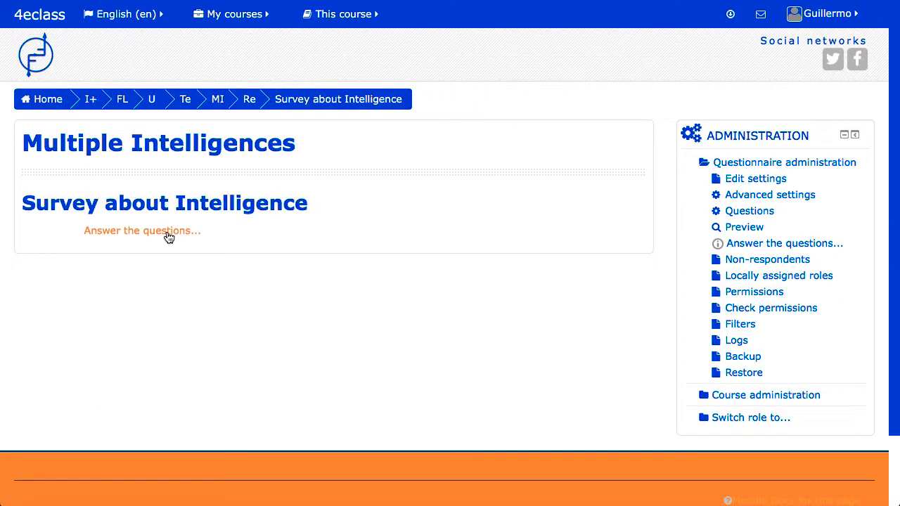
Start answering the survey questions and scroll through the questionnaire
left_click(142, 230)
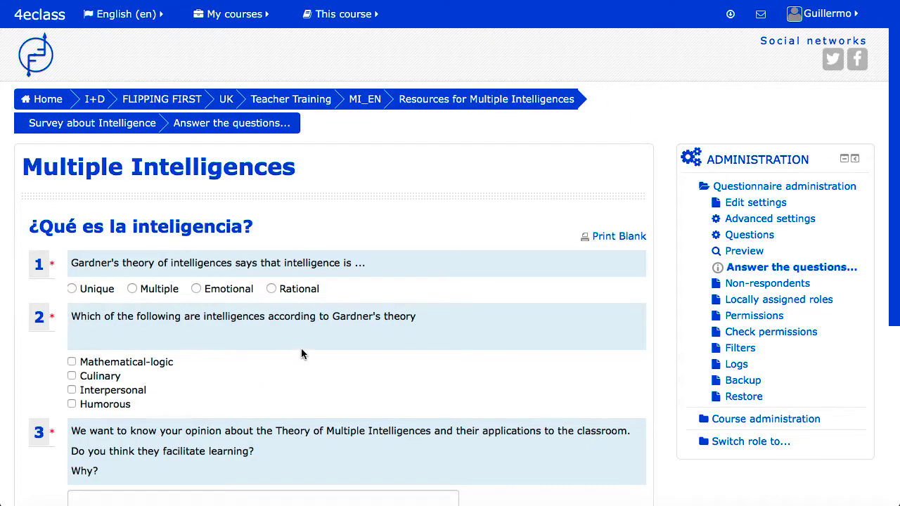
scroll("down", 3)
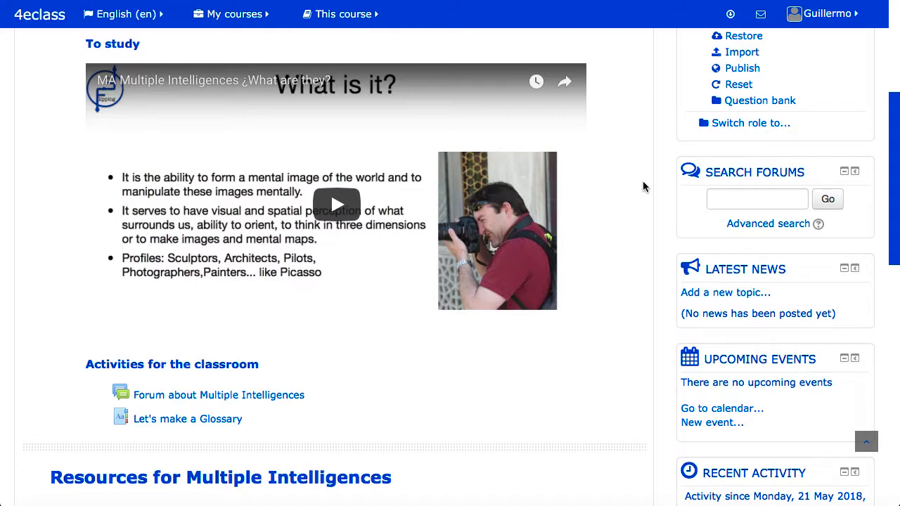
mouse_move(615, 306)
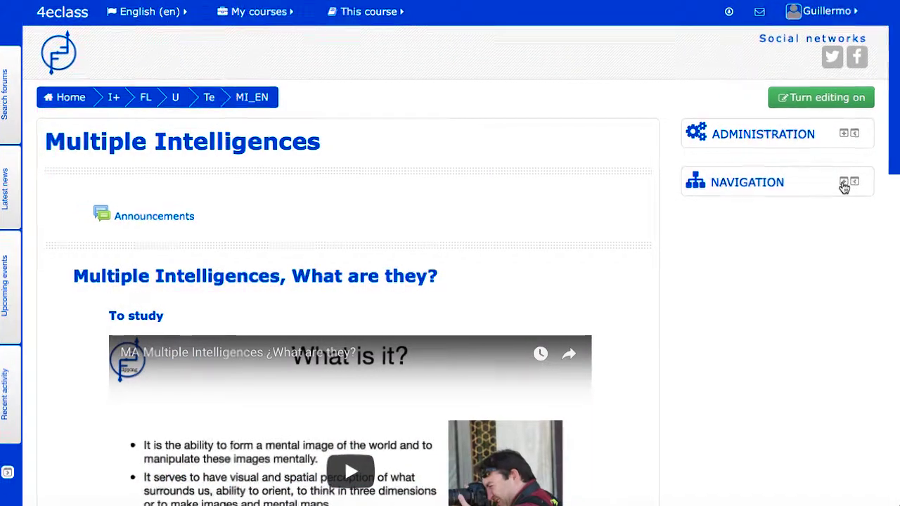
Expand the Navigation and Administration blocks beside the course page
left_click(843, 187)
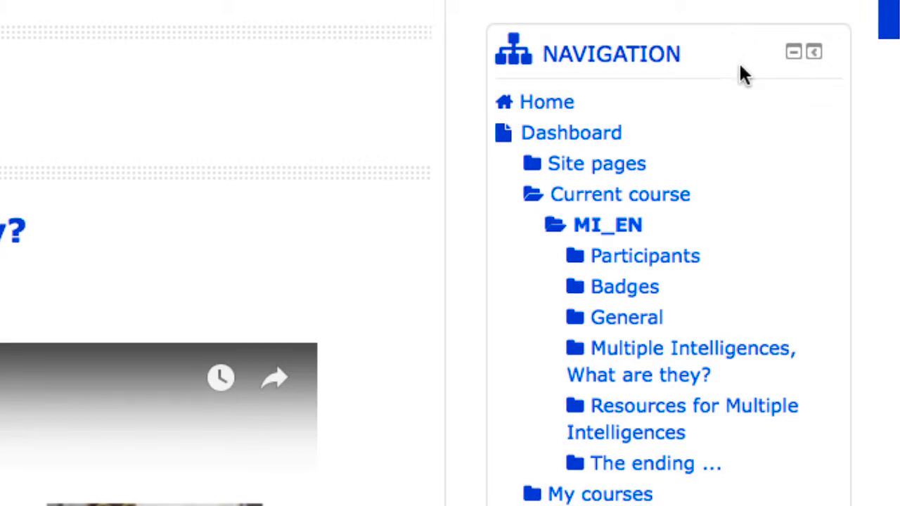
mouse_move(826, 398)
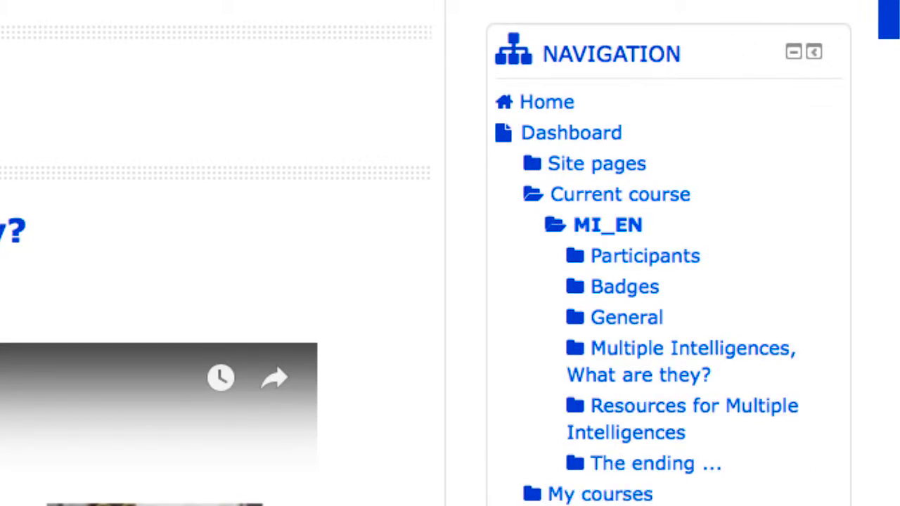
mouse_move(830, 36)
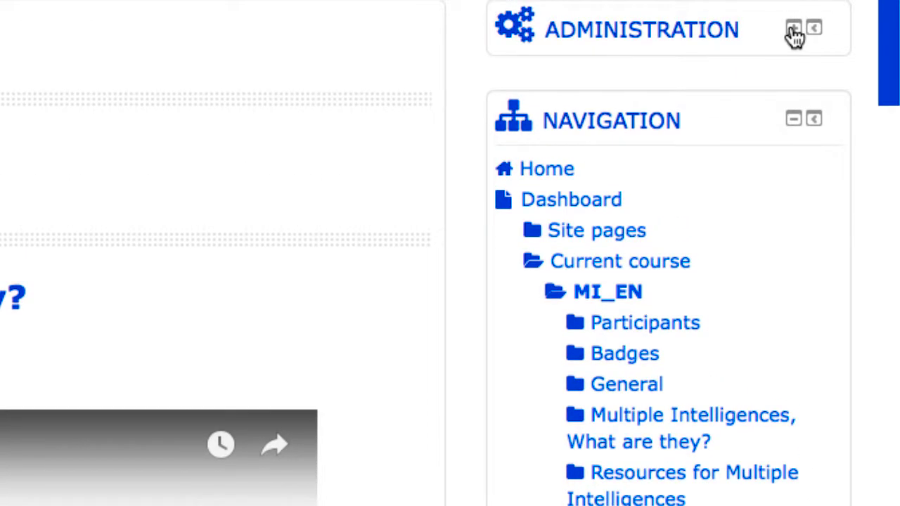
left_click(793, 28)
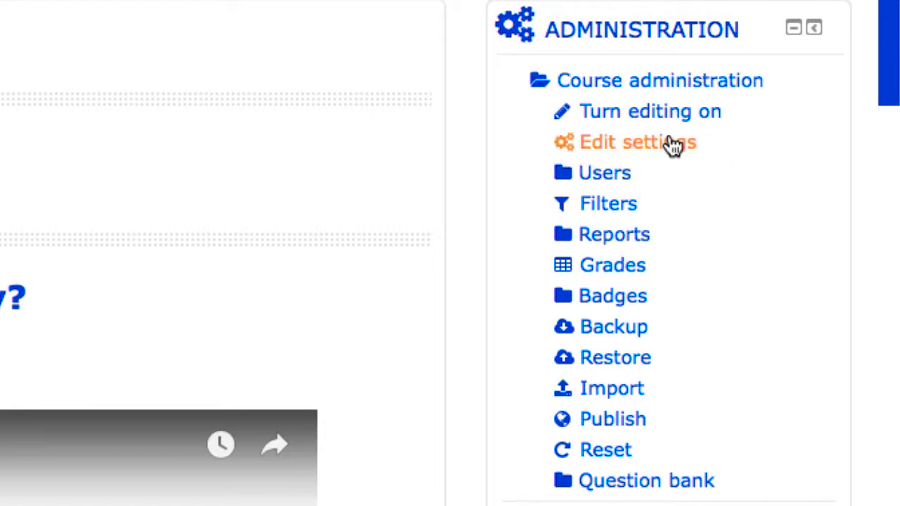
mouse_move(524, 471)
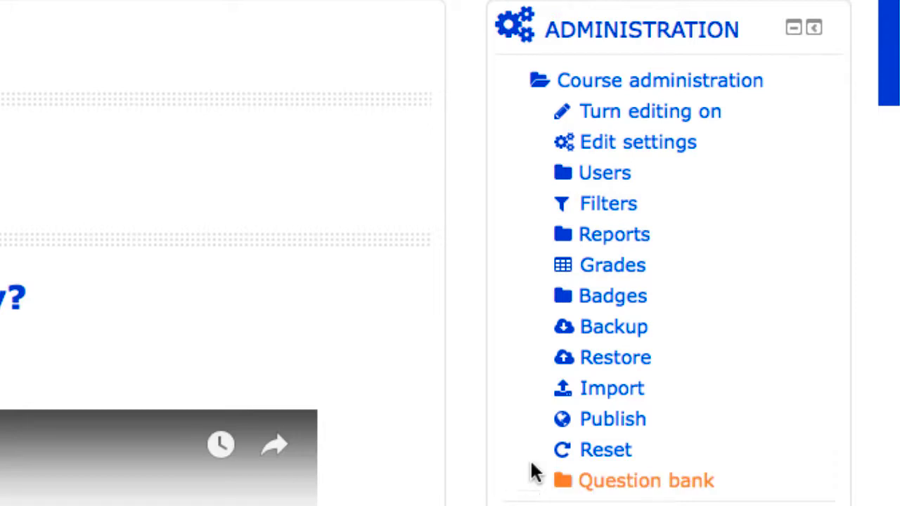
mouse_move(538, 234)
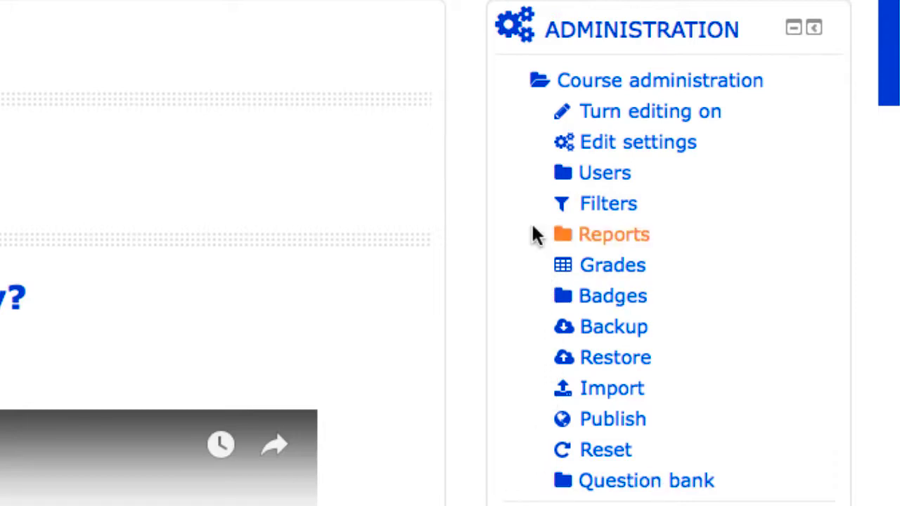
mouse_move(503, 64)
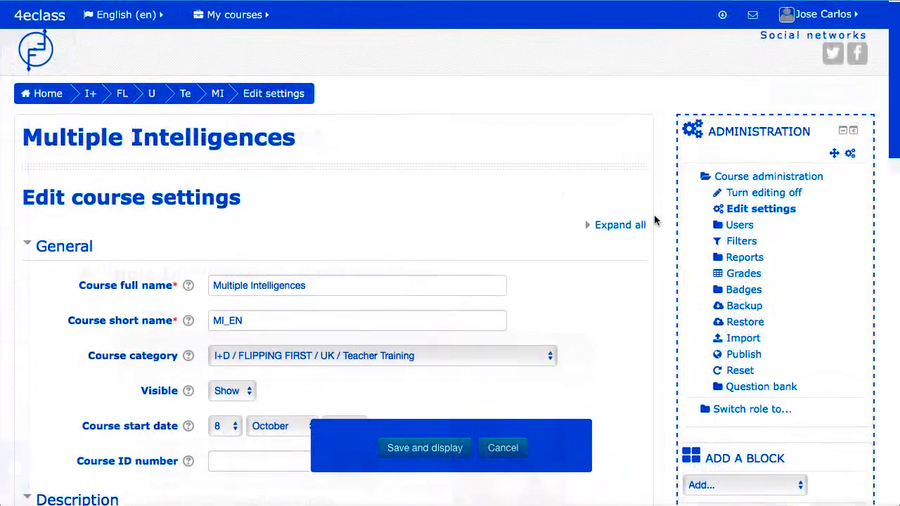
Review course format settings, keeping Topics format, 3 sections and hidden sections collapsed
scroll("down", 3)
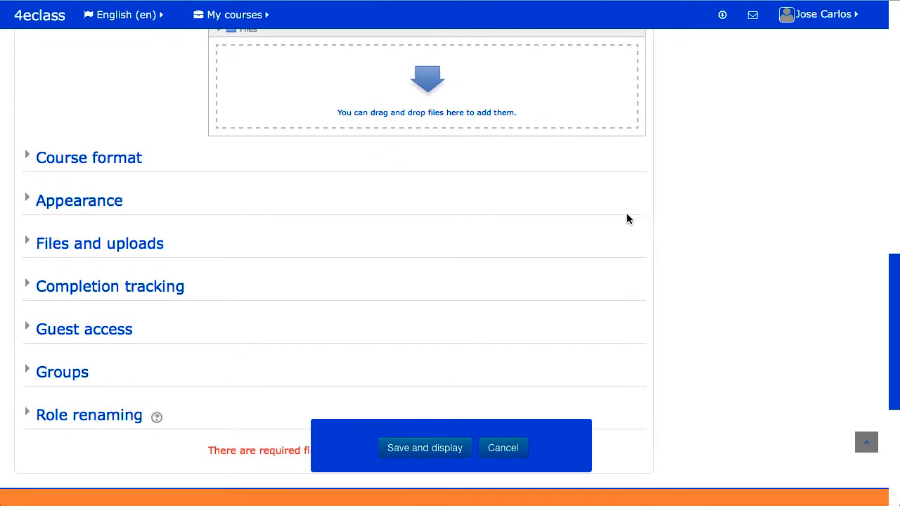
left_click(88, 158)
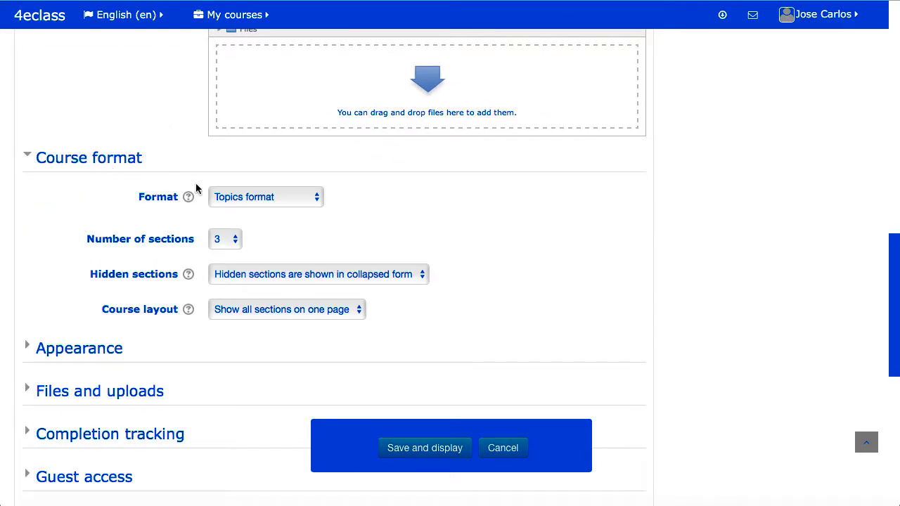
left_click(265, 197)
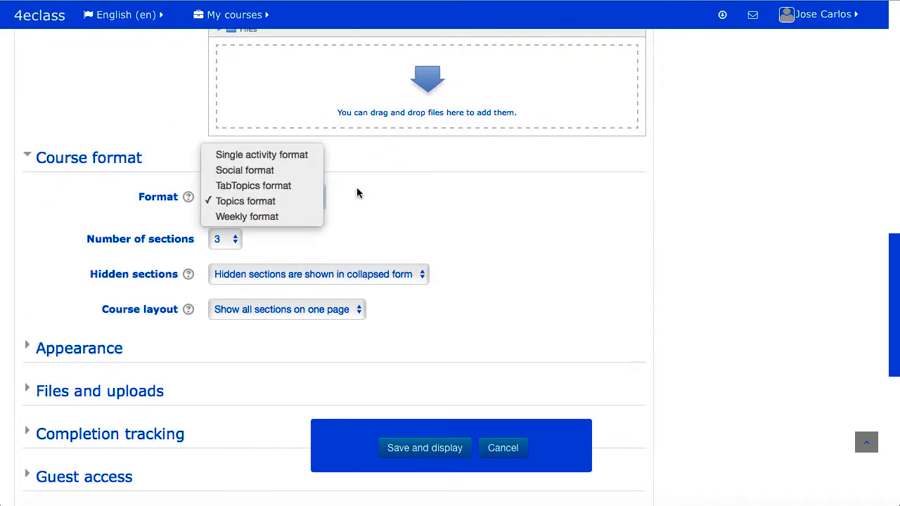
left_click(246, 201)
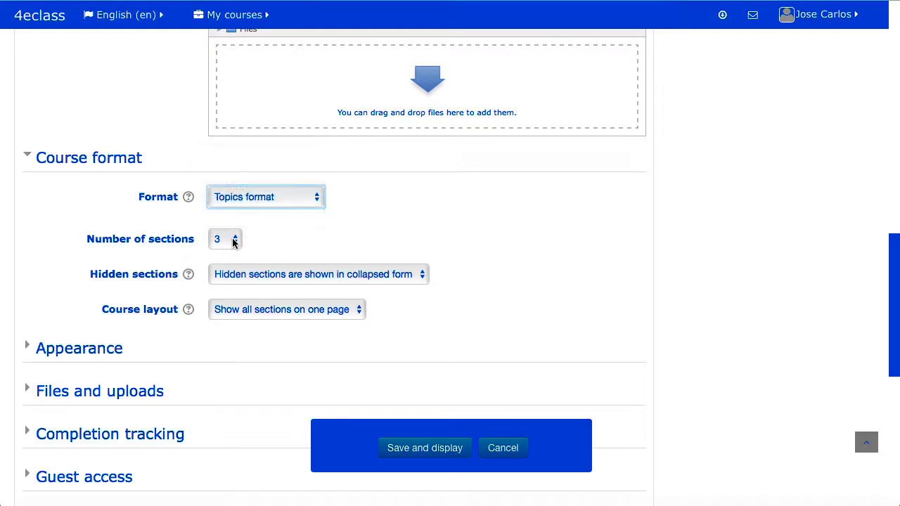
left_click(224, 239)
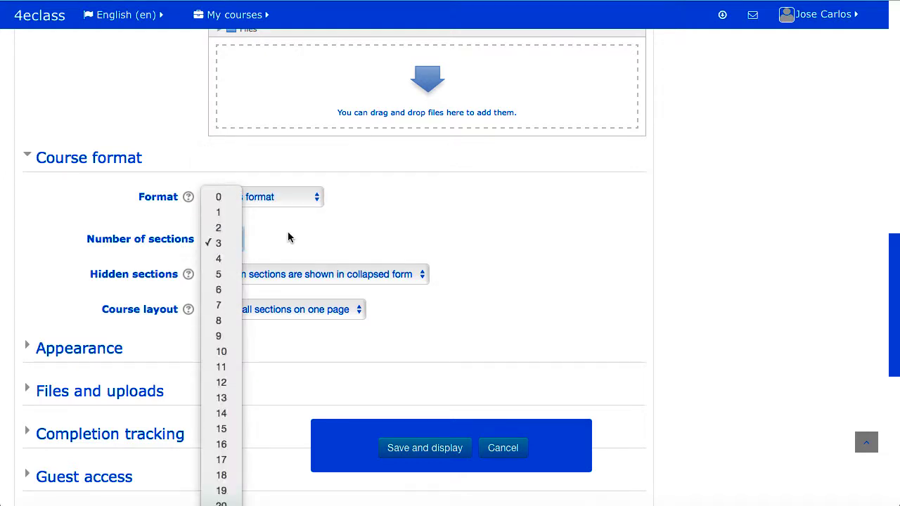
left_click(219, 242)
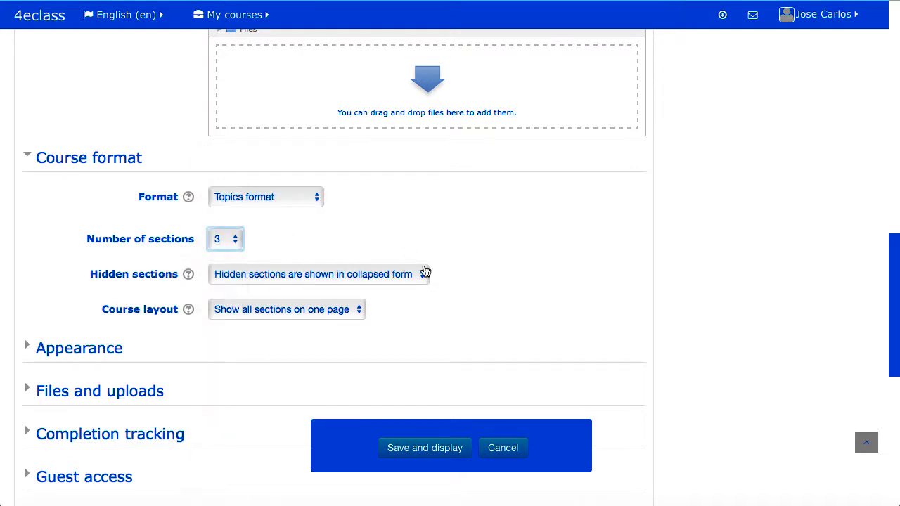
left_click(319, 274)
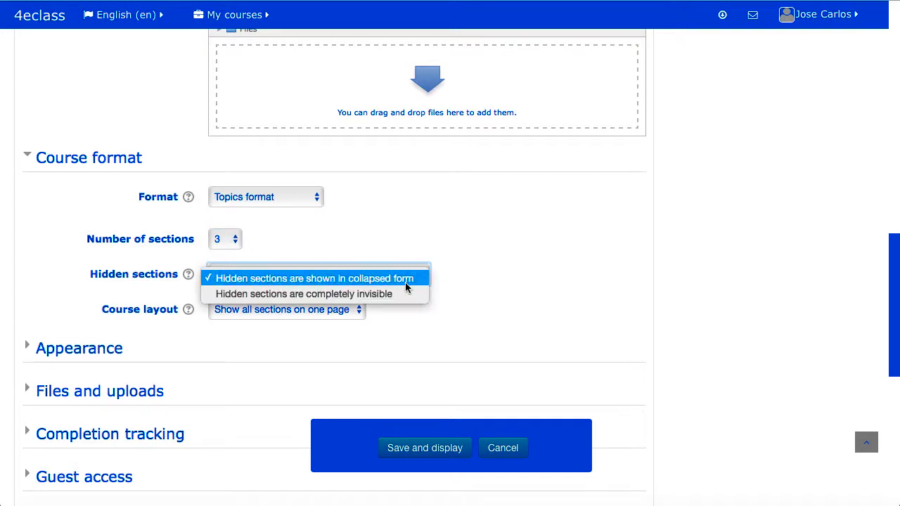
mouse_move(509, 311)
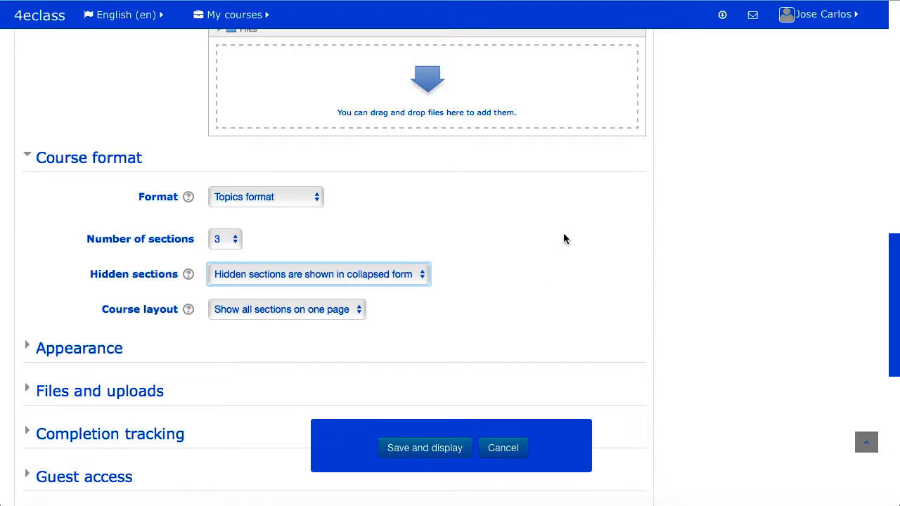
left_click(425, 448)
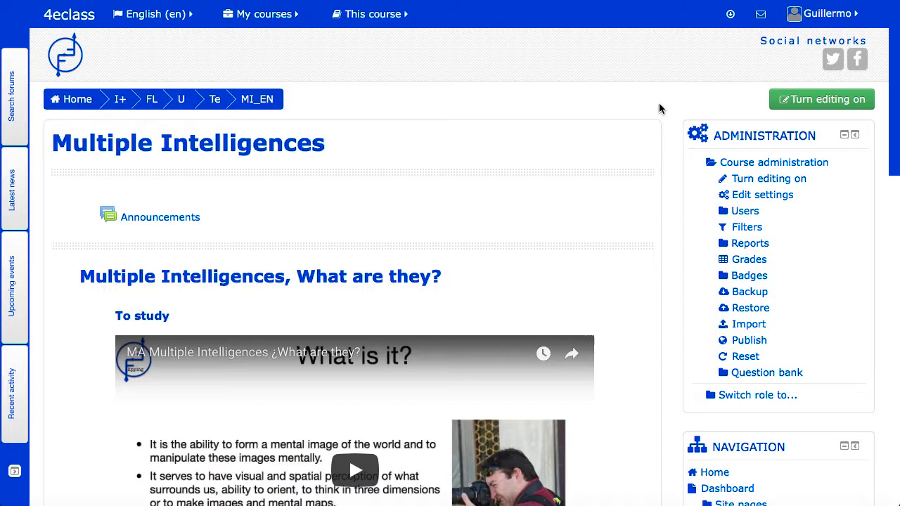
mouse_move(671, 258)
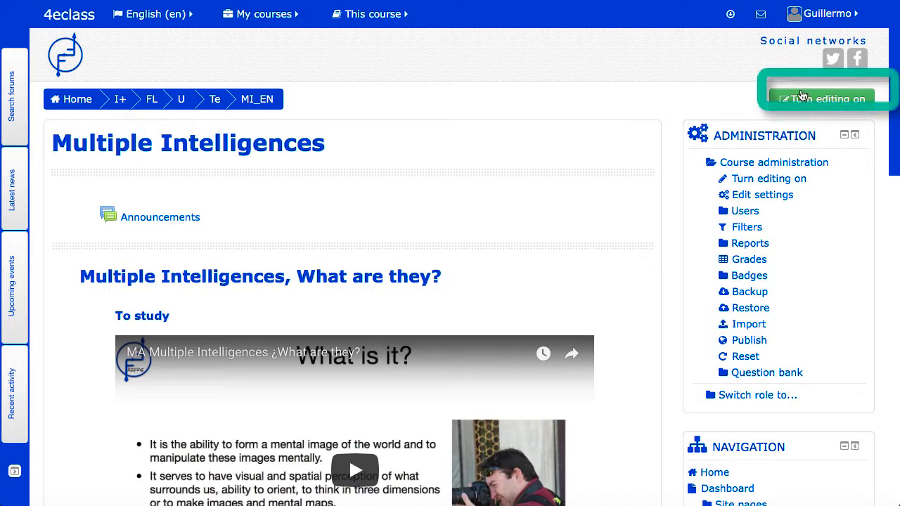
mouse_move(823, 98)
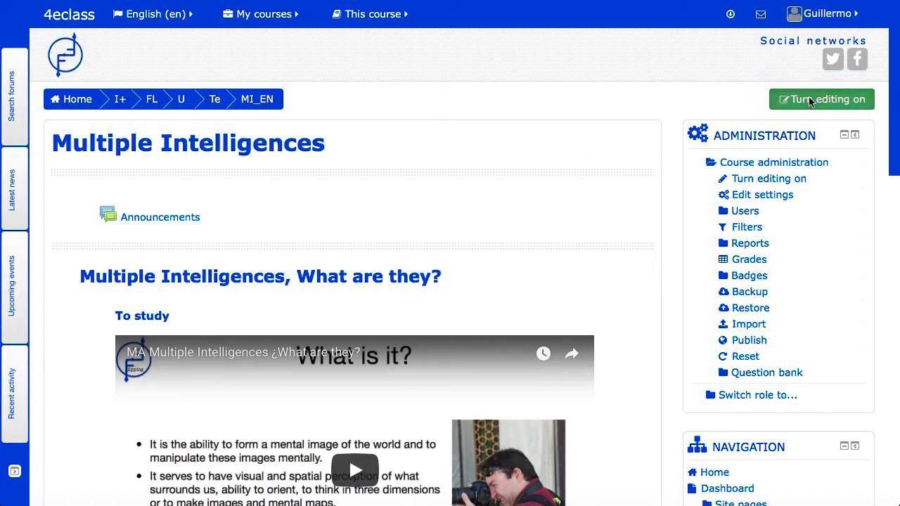
Turn editing on for the Multiple Intelligences course
left_click(821, 98)
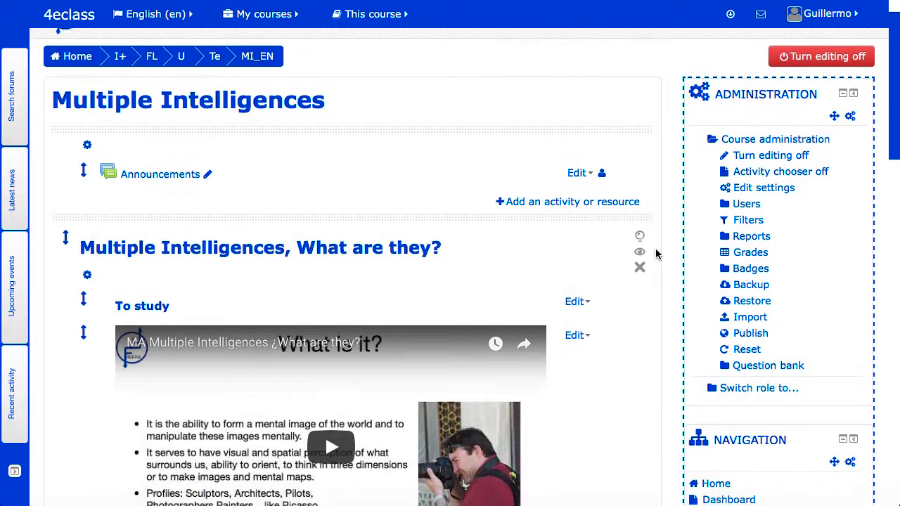
scroll("down", 3)
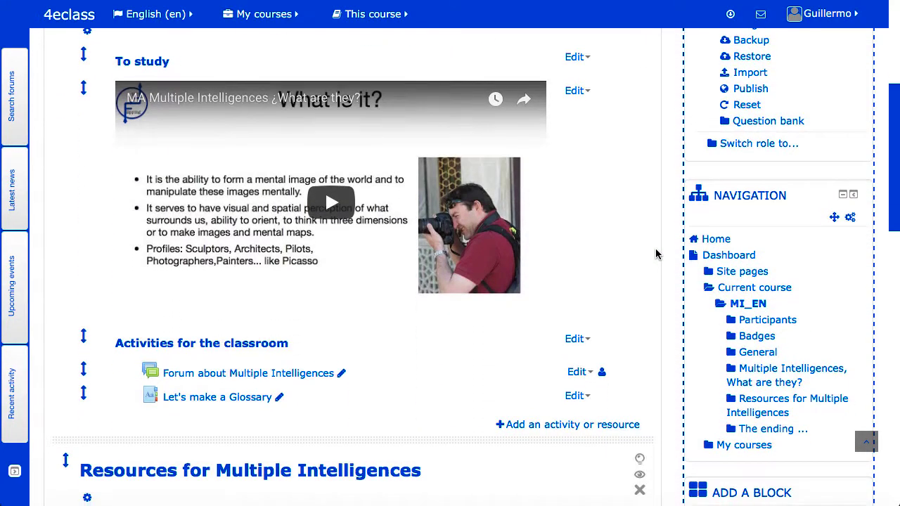
scroll("down", 3)
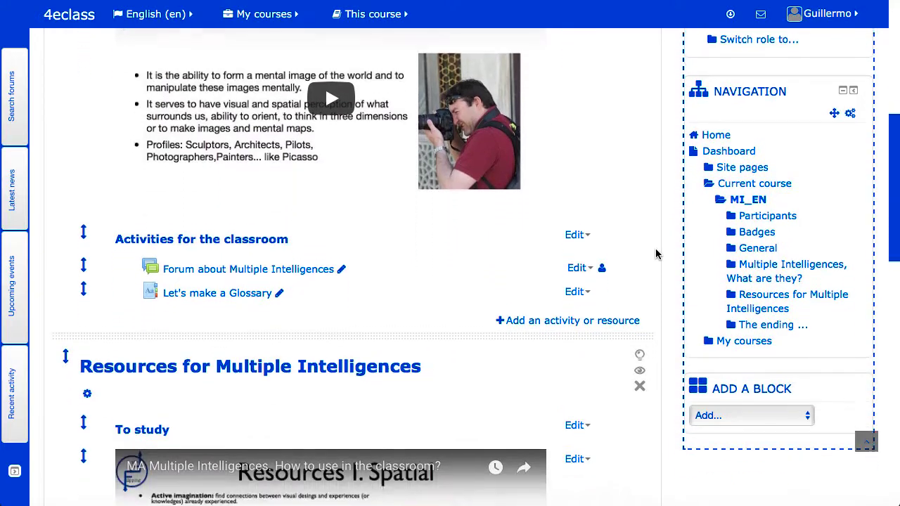
scroll("down", 3)
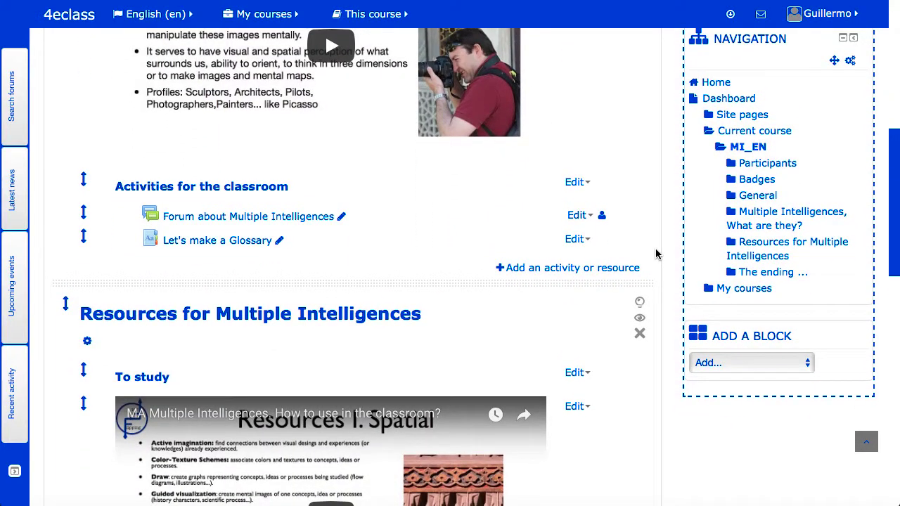
scroll("down", 3)
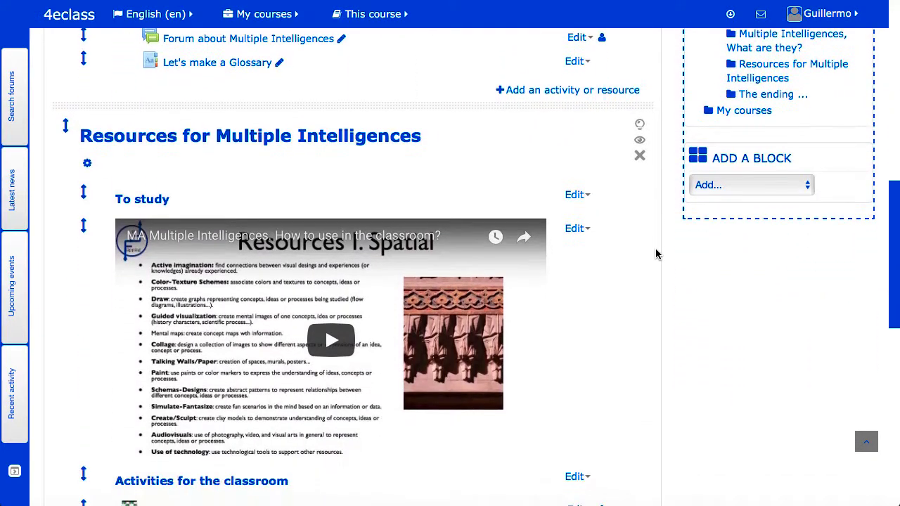
scroll("down", 3)
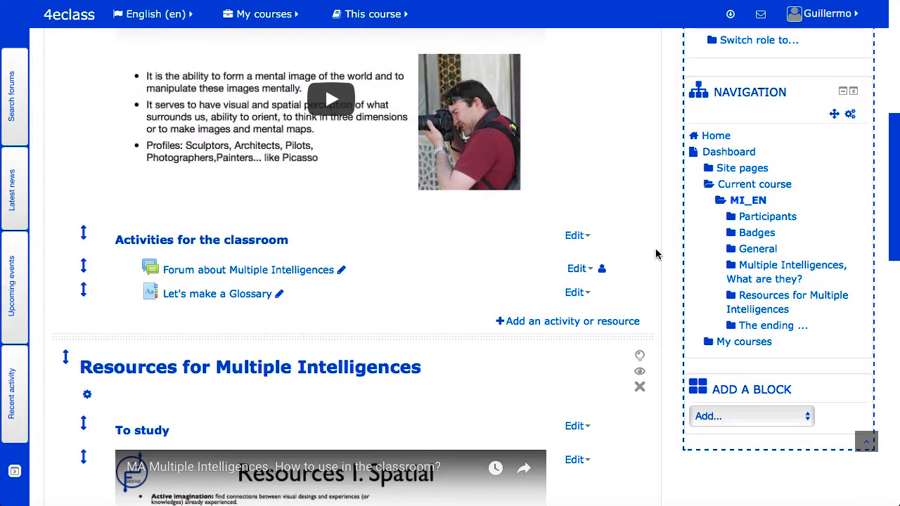
scroll("down", 3)
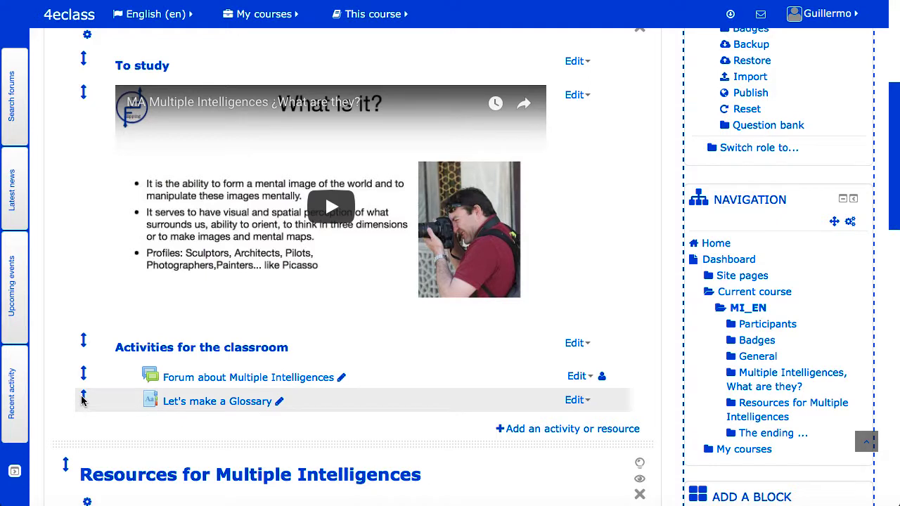
left_click_drag(83, 399, 83, 372)
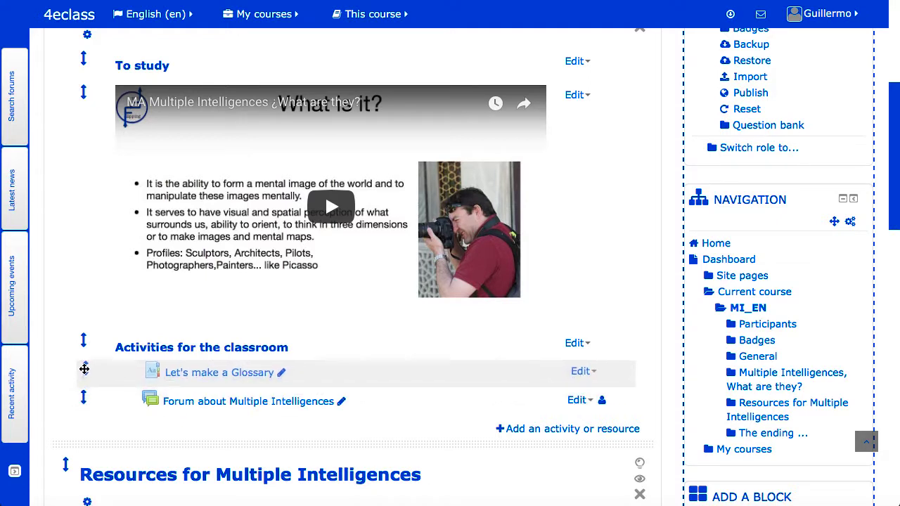
left_click_drag(85, 373, 84, 398)
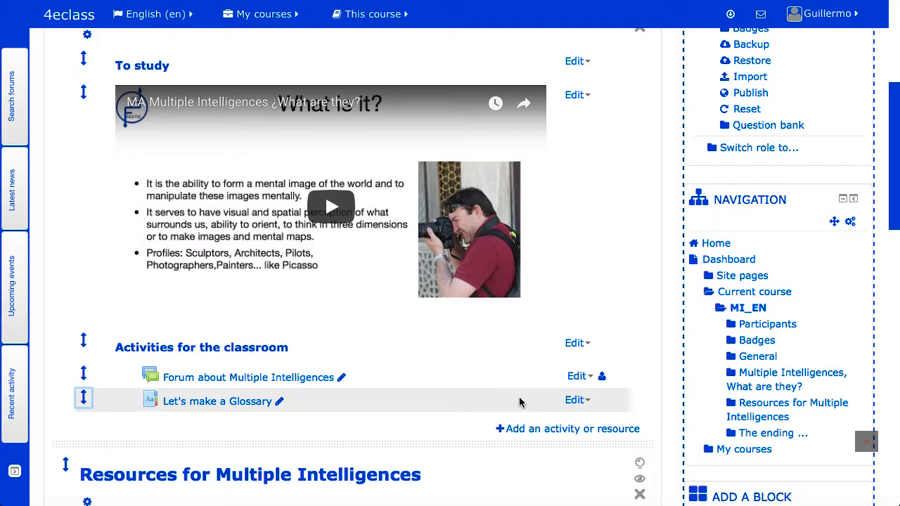
mouse_move(489, 452)
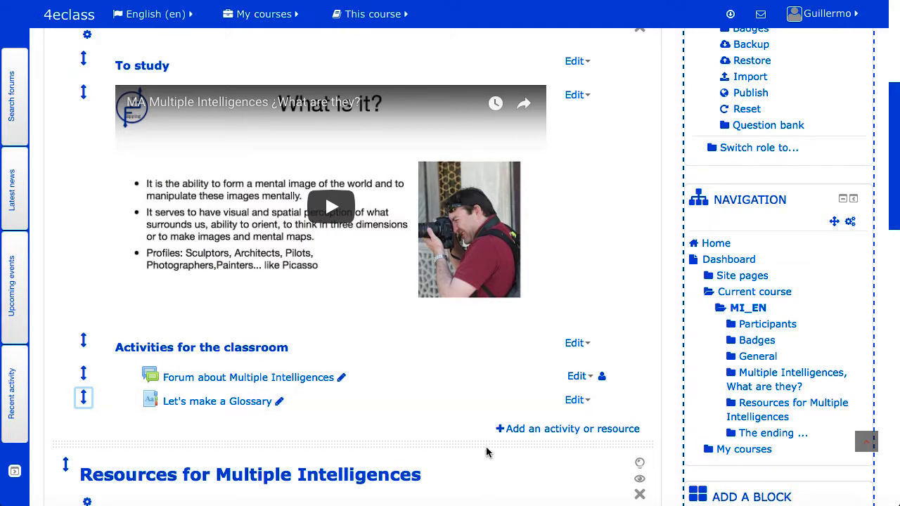
mouse_move(457, 401)
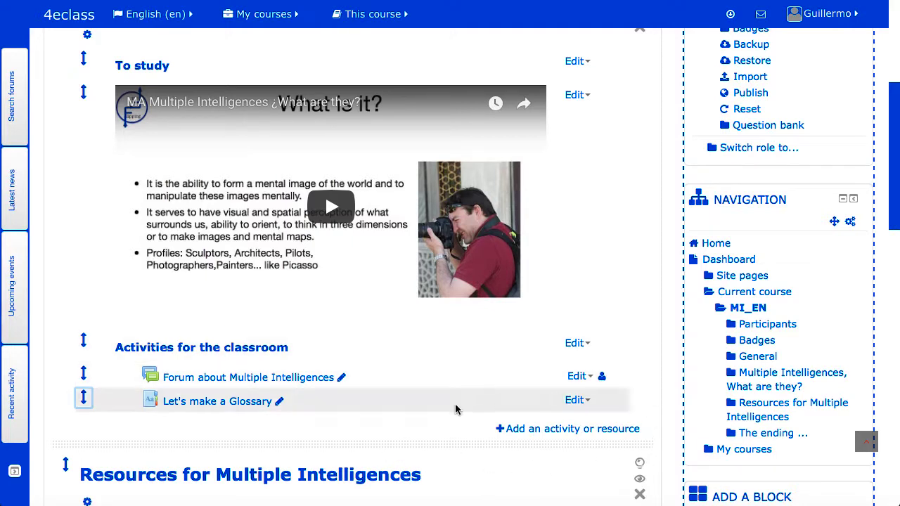
mouse_move(578, 451)
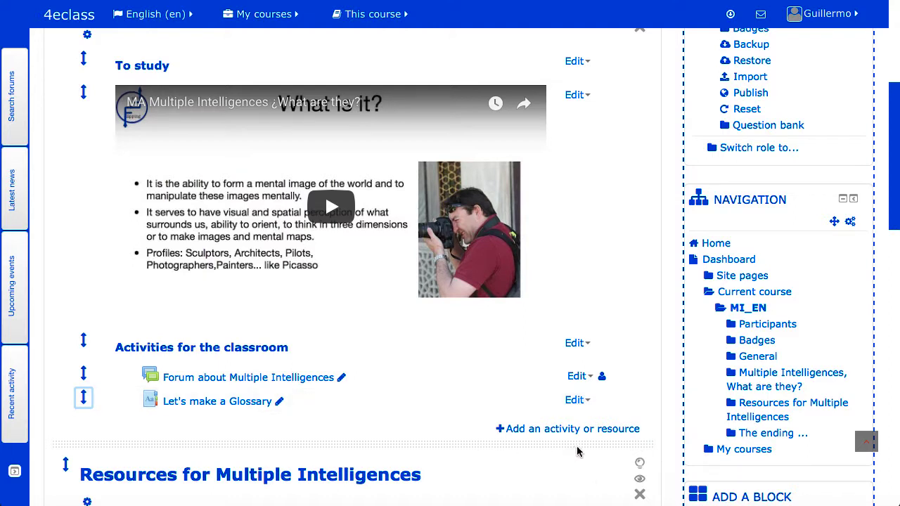
mouse_move(604, 459)
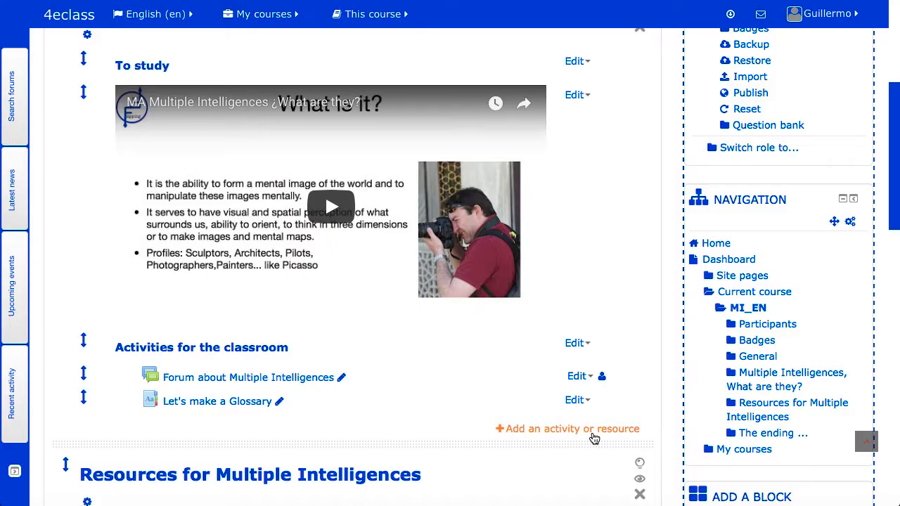
Pick Glossary in the activity chooser and add it to the section
left_click(568, 429)
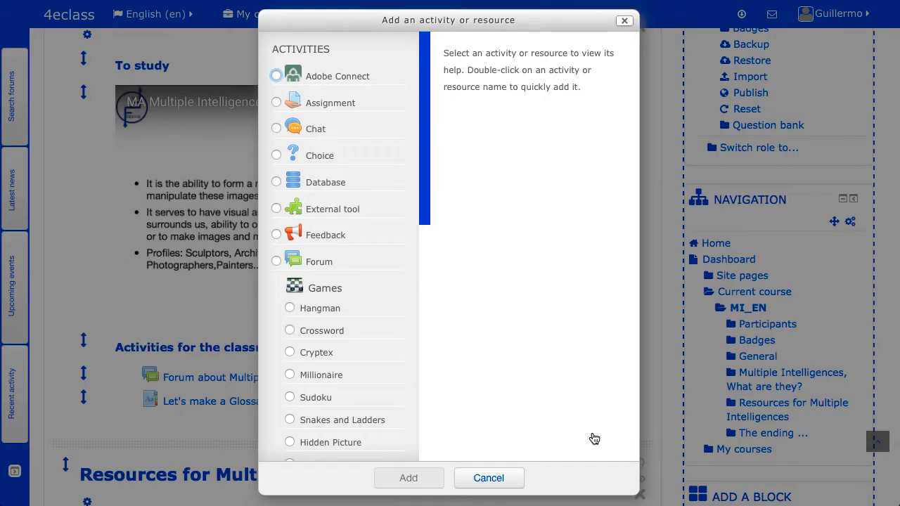
mouse_move(492, 284)
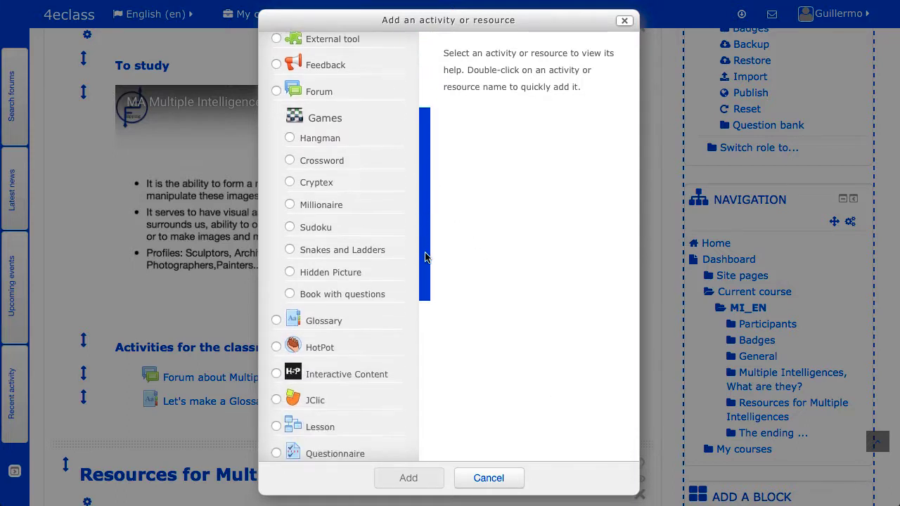
scroll("down", 3)
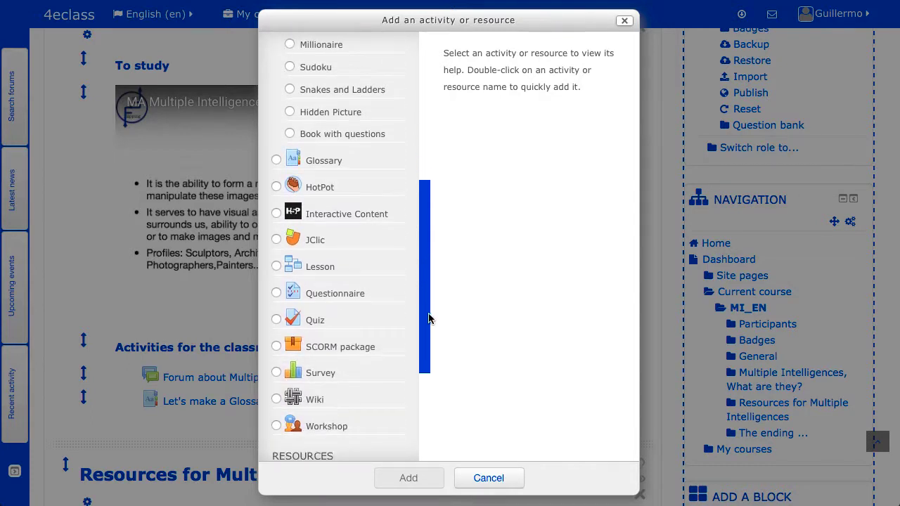
mouse_move(313, 178)
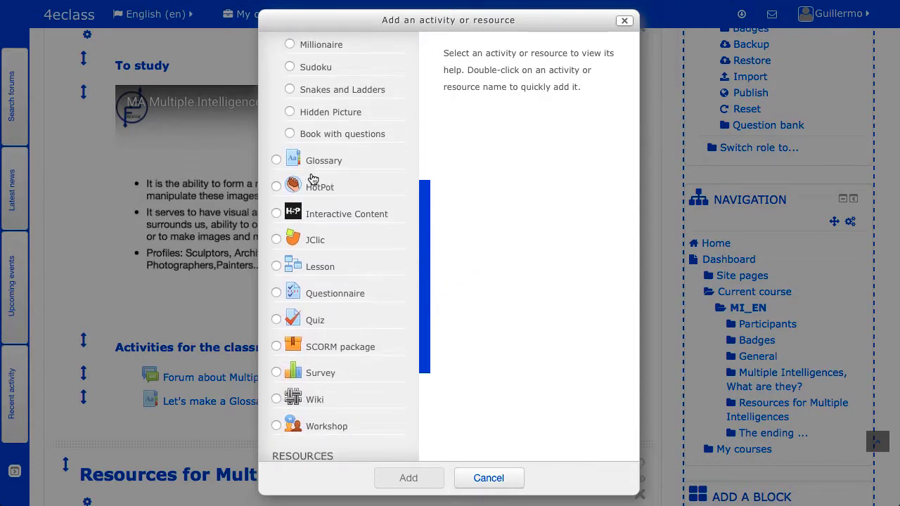
left_click(275, 159)
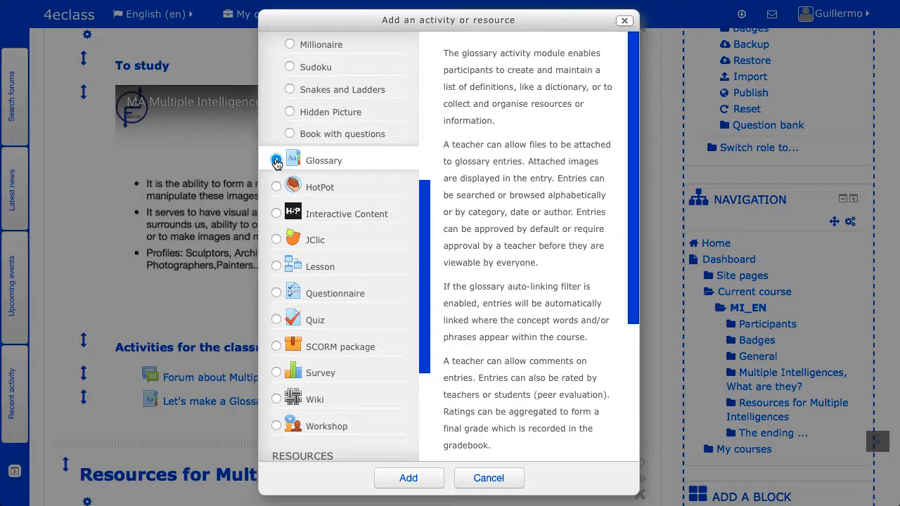
left_click(276, 159)
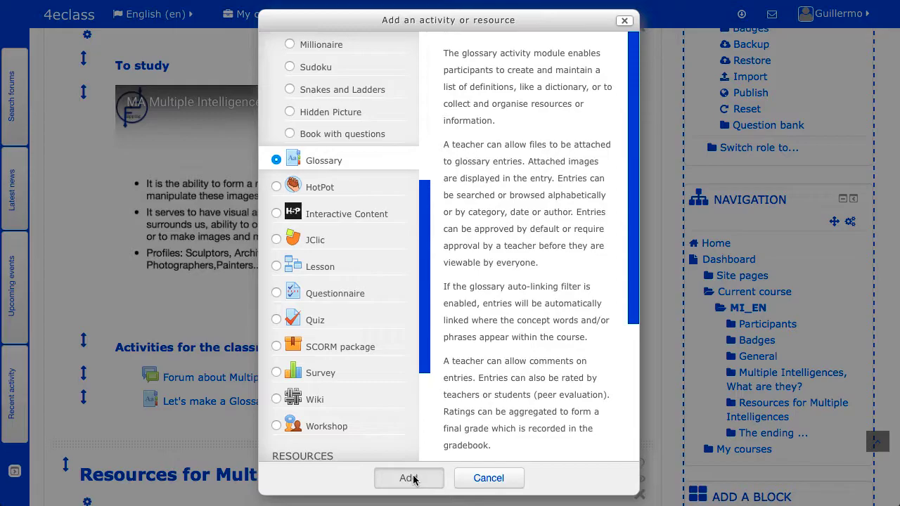
left_click(409, 479)
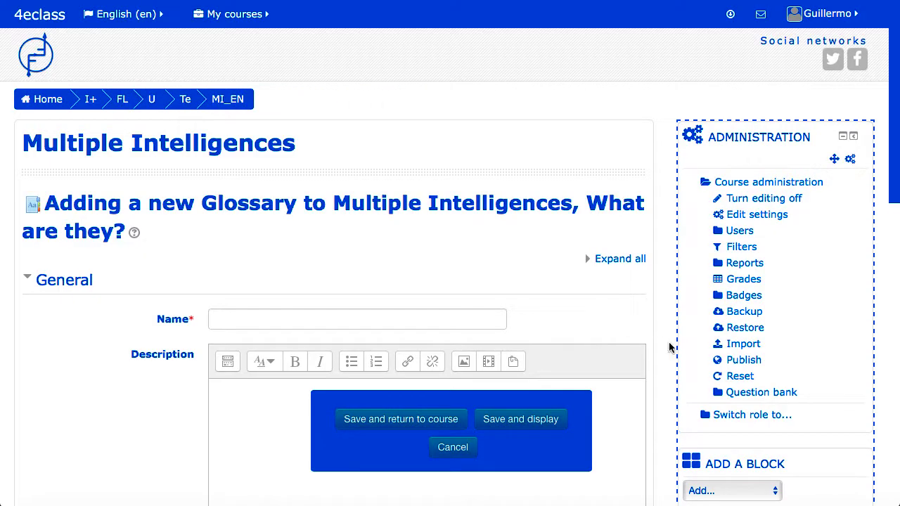
Scroll through the new glossary's settings sections, then cancel without saving to return to the course
scroll("down", 3)
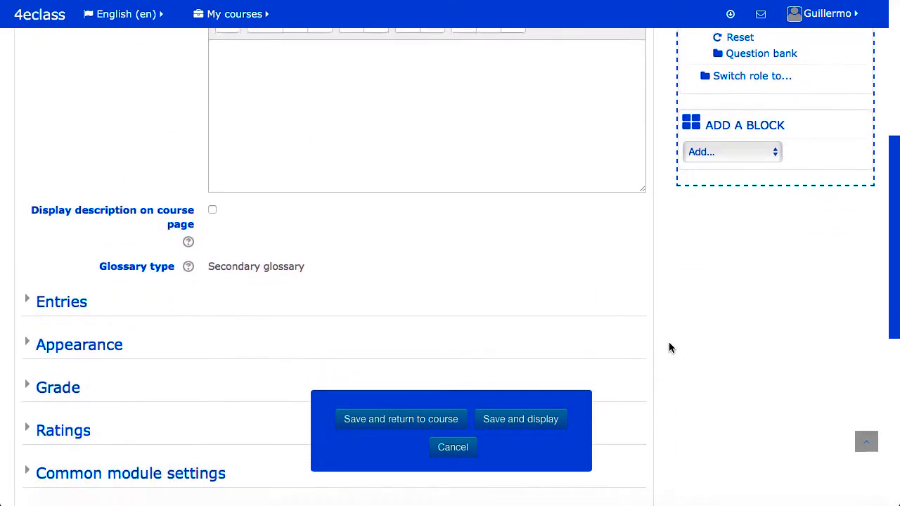
scroll("down", 3)
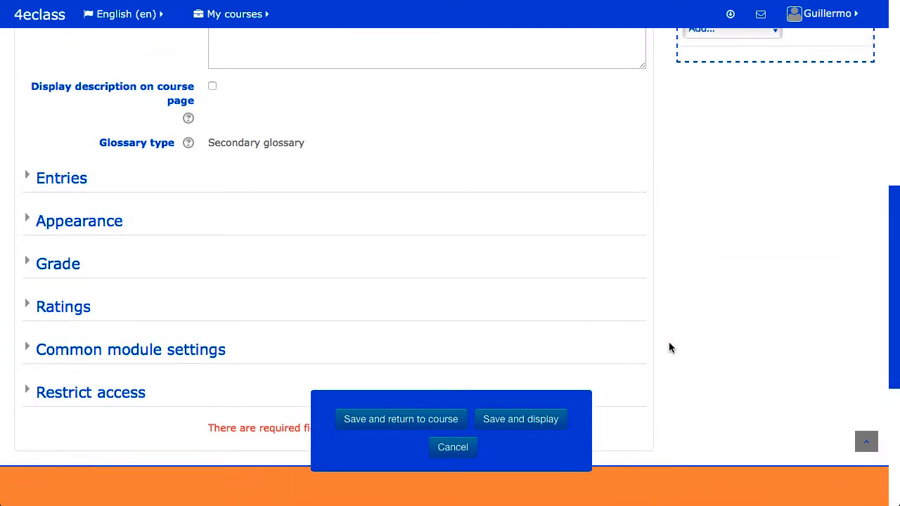
scroll("up", 3)
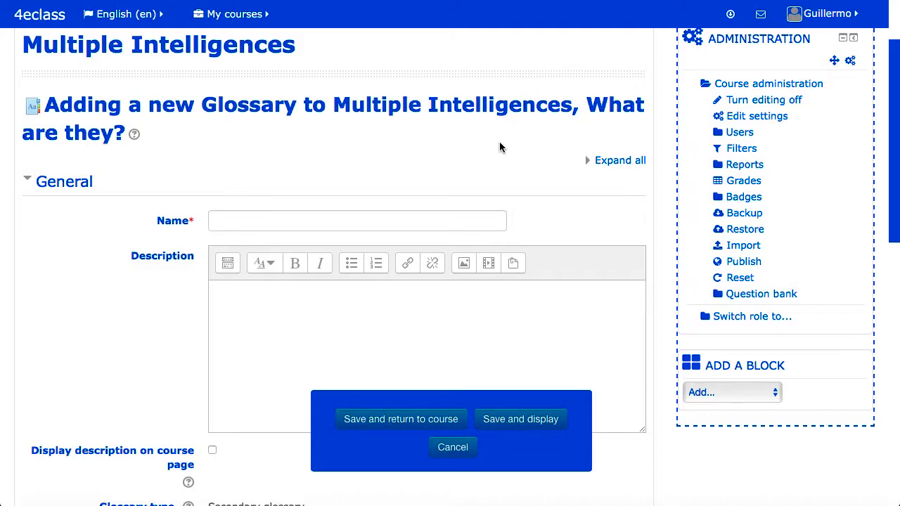
left_click(452, 448)
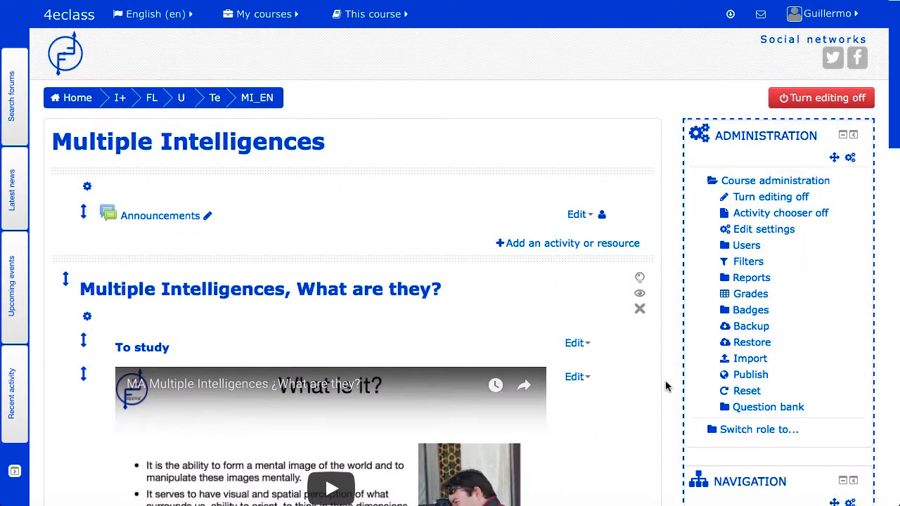
scroll("down", 3)
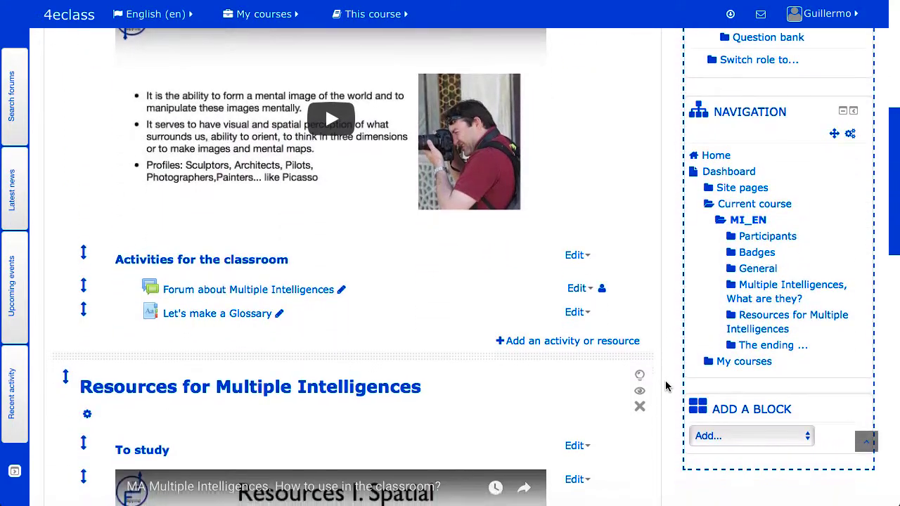
scroll("down", 3)
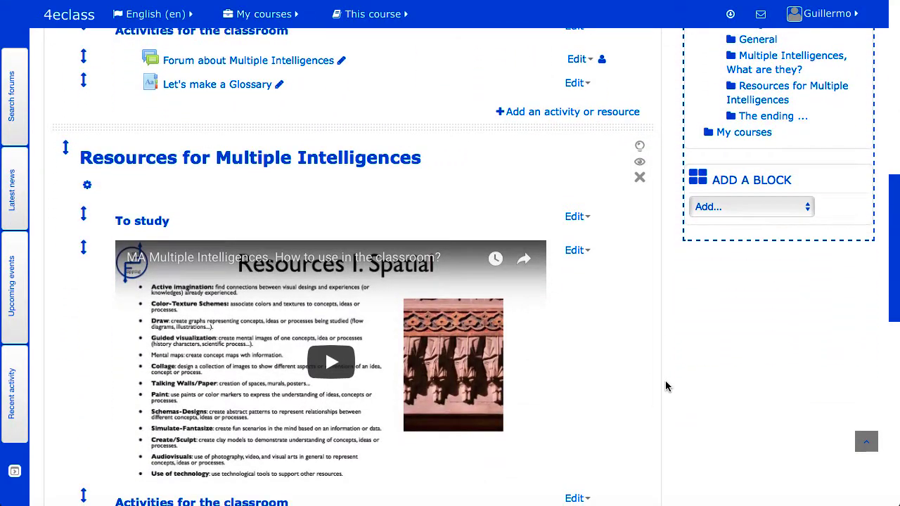
scroll("down", 3)
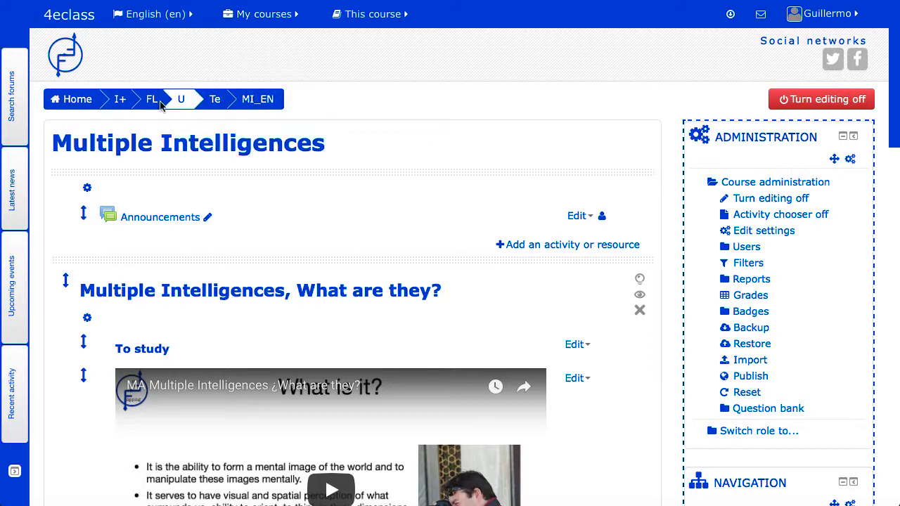
mouse_move(343, 210)
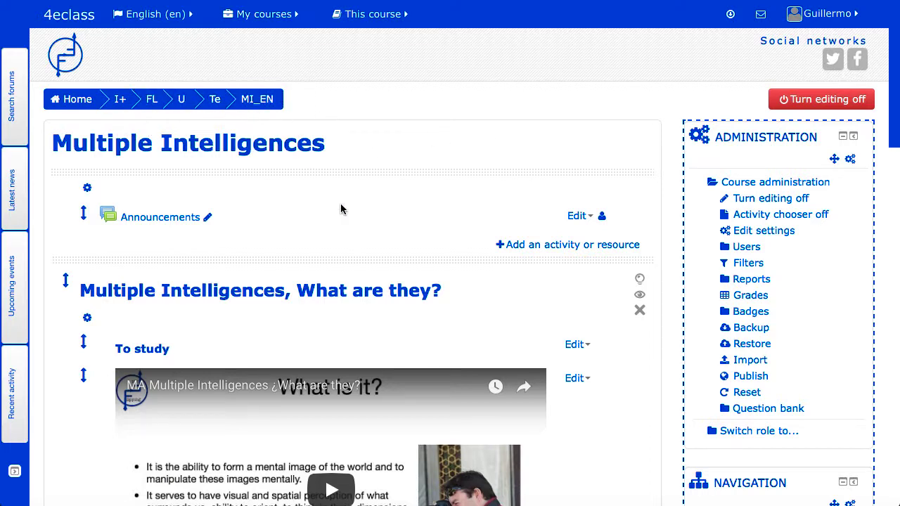
mouse_move(476, 319)
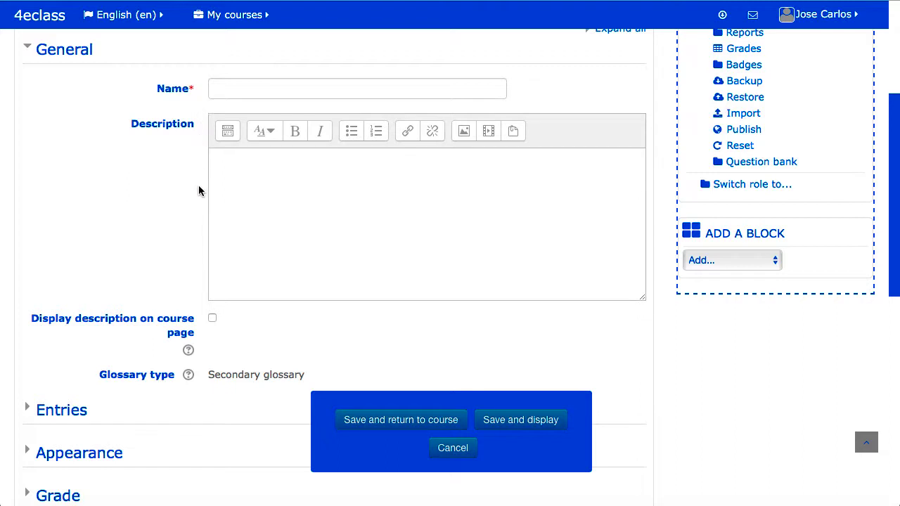
mouse_move(188, 290)
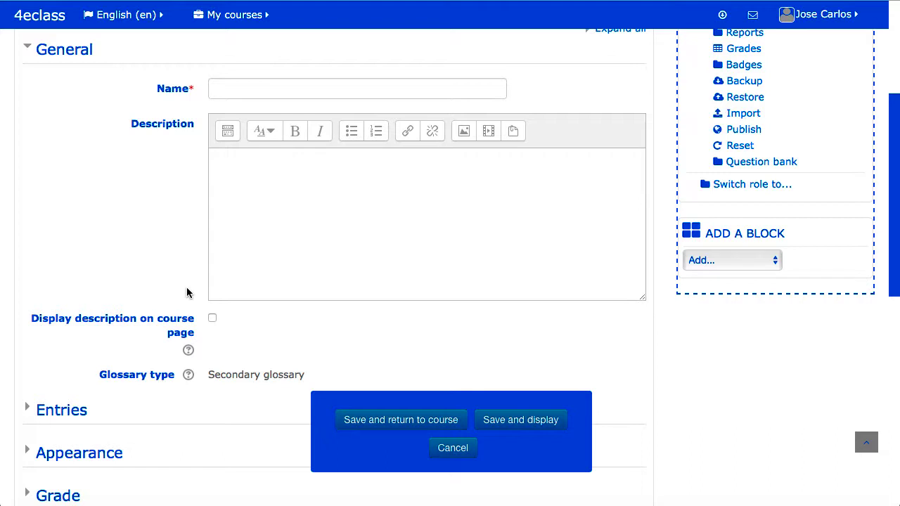
mouse_move(196, 246)
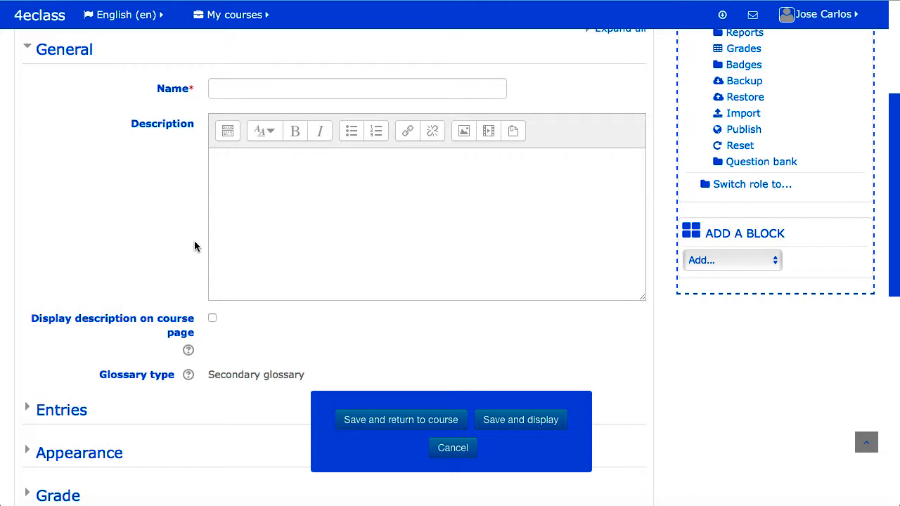
mouse_move(195, 159)
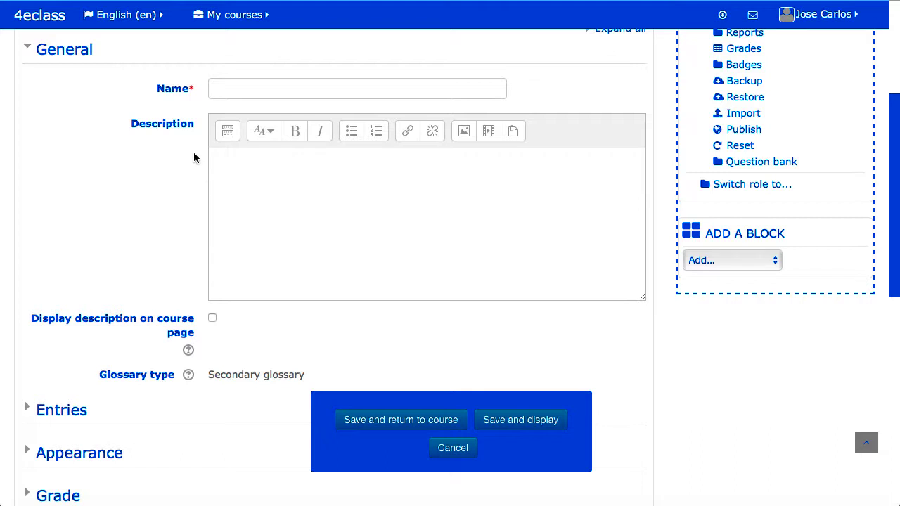
mouse_move(189, 144)
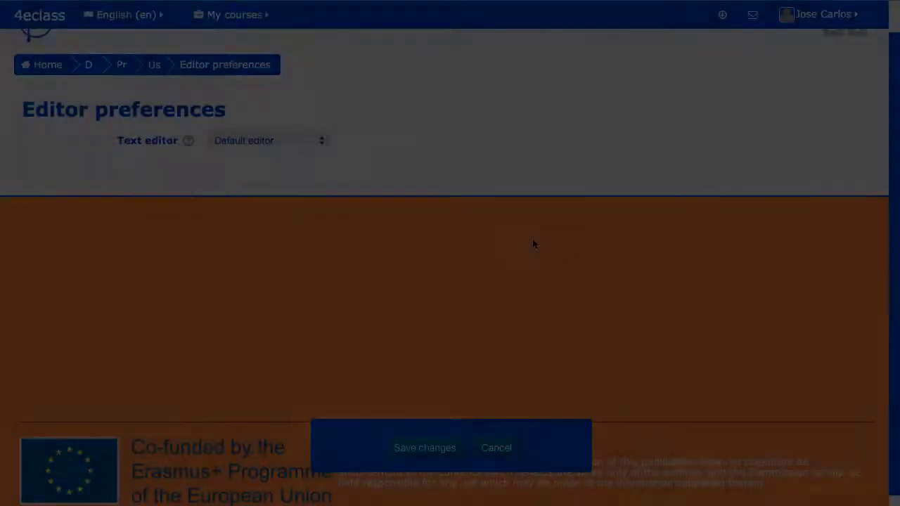
View the Text editor choices, then reach Editor preferences via the user menu's Preferences page
left_click(269, 140)
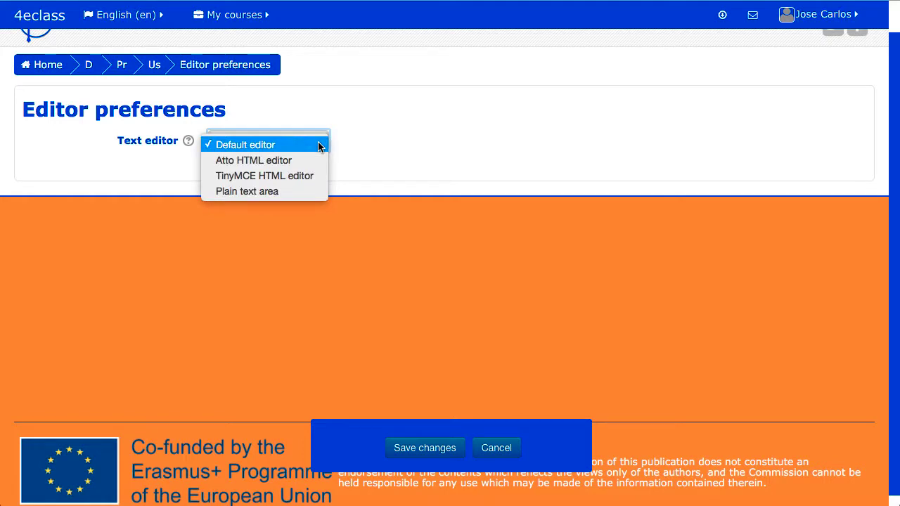
mouse_move(360, 164)
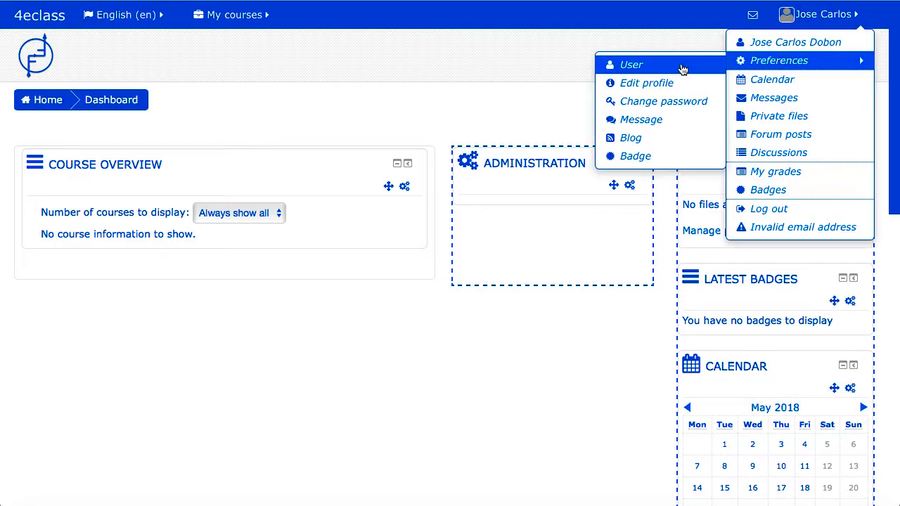
left_click(779, 60)
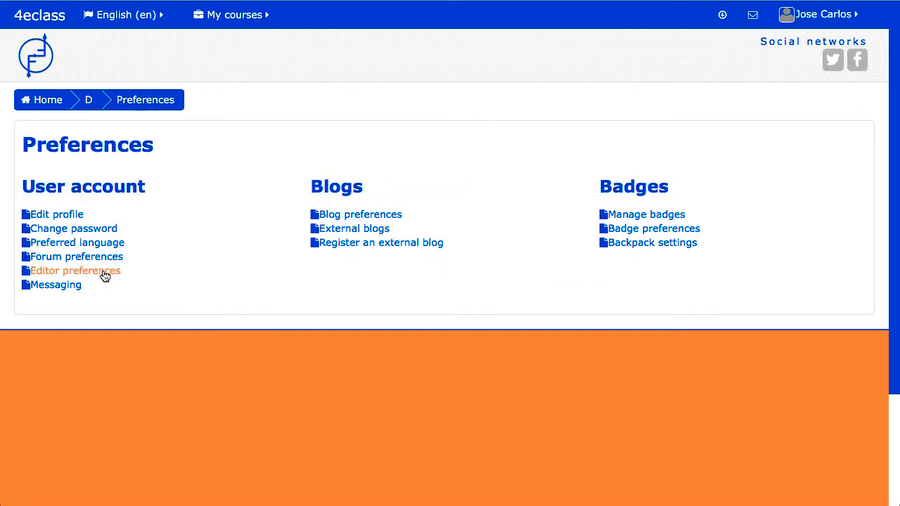
left_click(76, 271)
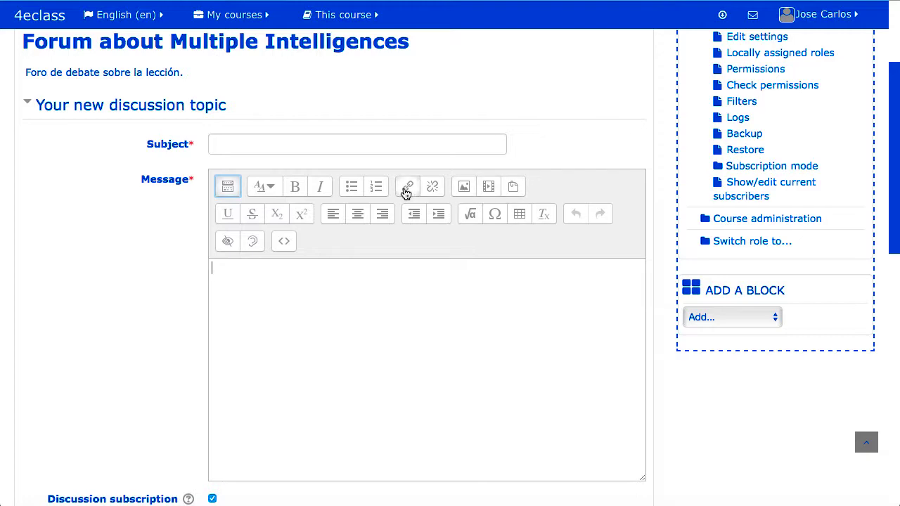
mouse_move(407, 187)
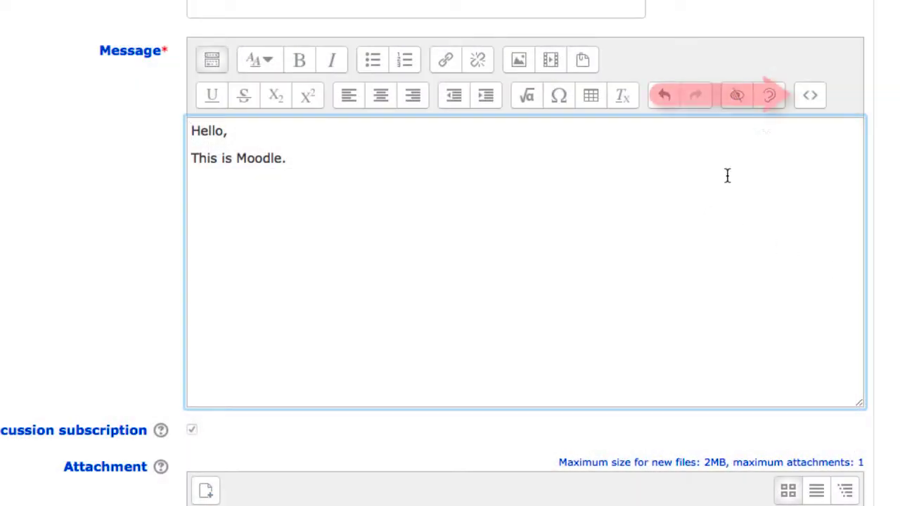
Toggle the forum message 'Hello, This is Moodle.' to HTML source and back to formatted view
left_click(809, 95)
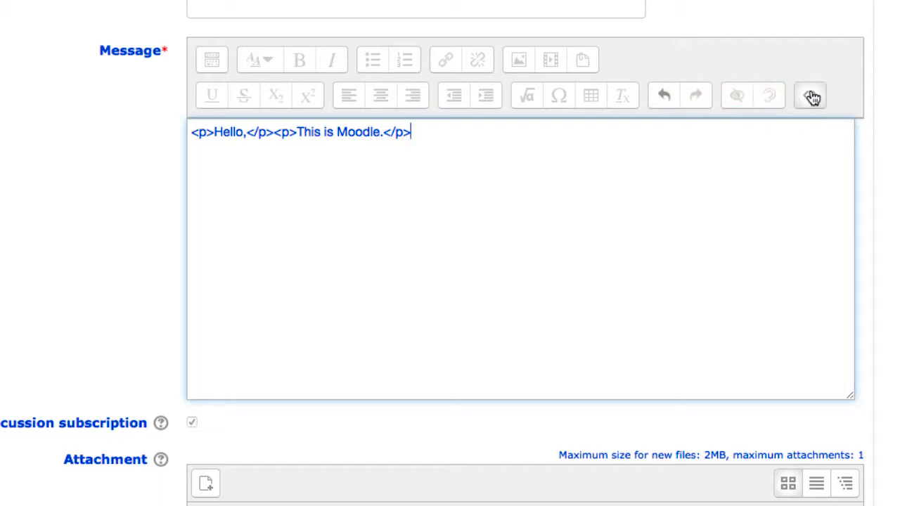
left_click(810, 96)
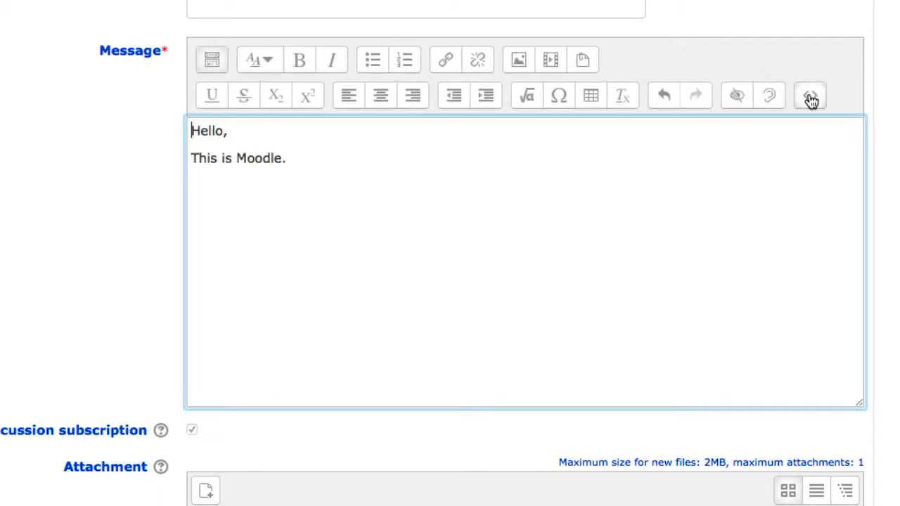